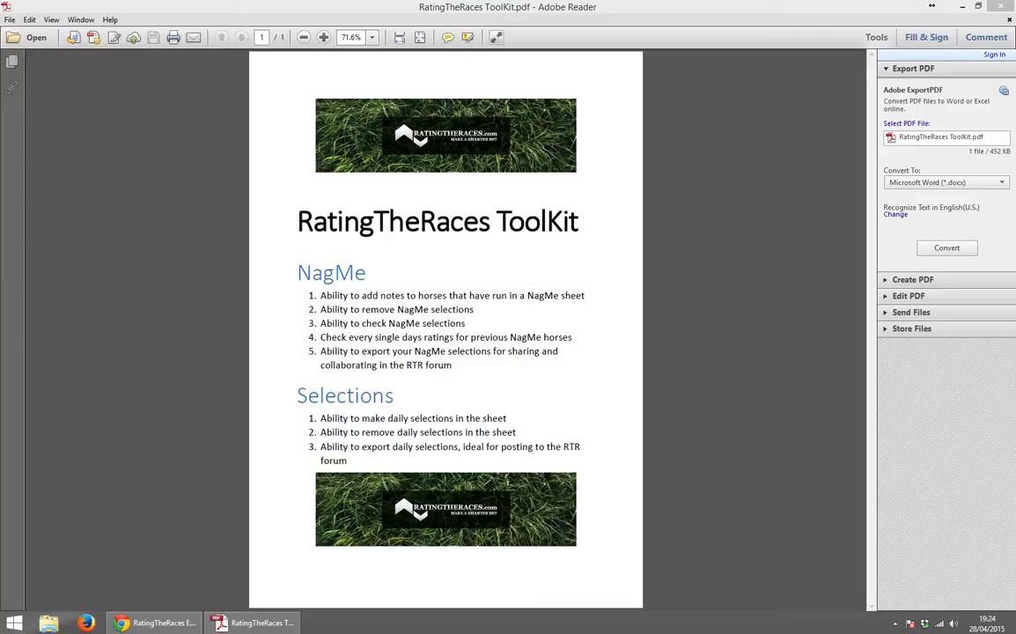
# Close the RatingTheRaces ToolKit PDF in Adobe Reader to return to the RTR Final workbook
pyautogui.click(290, 623)
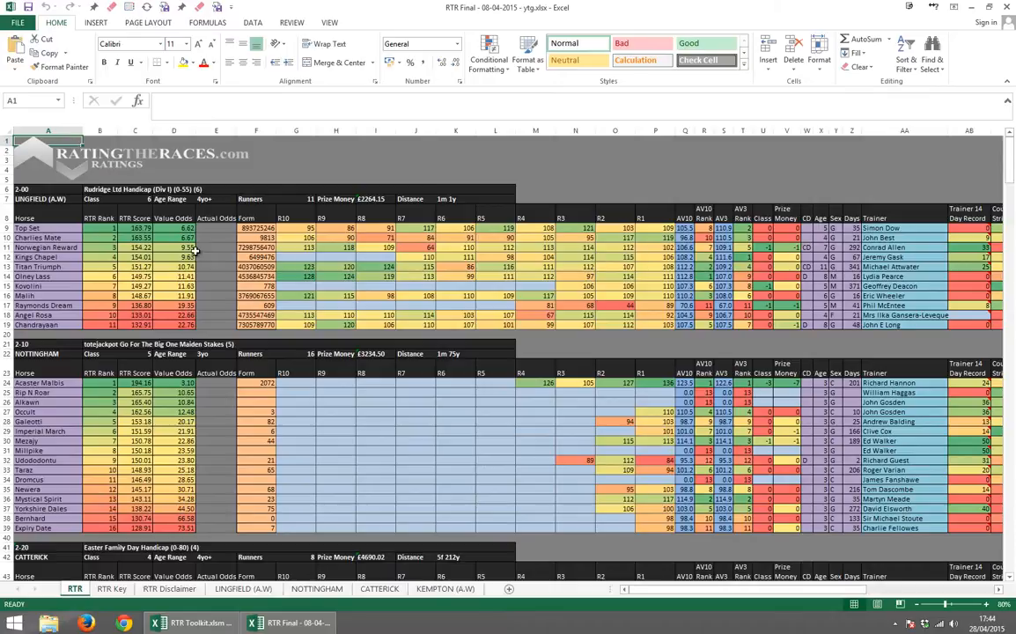
pyautogui.moveTo(218, 251)
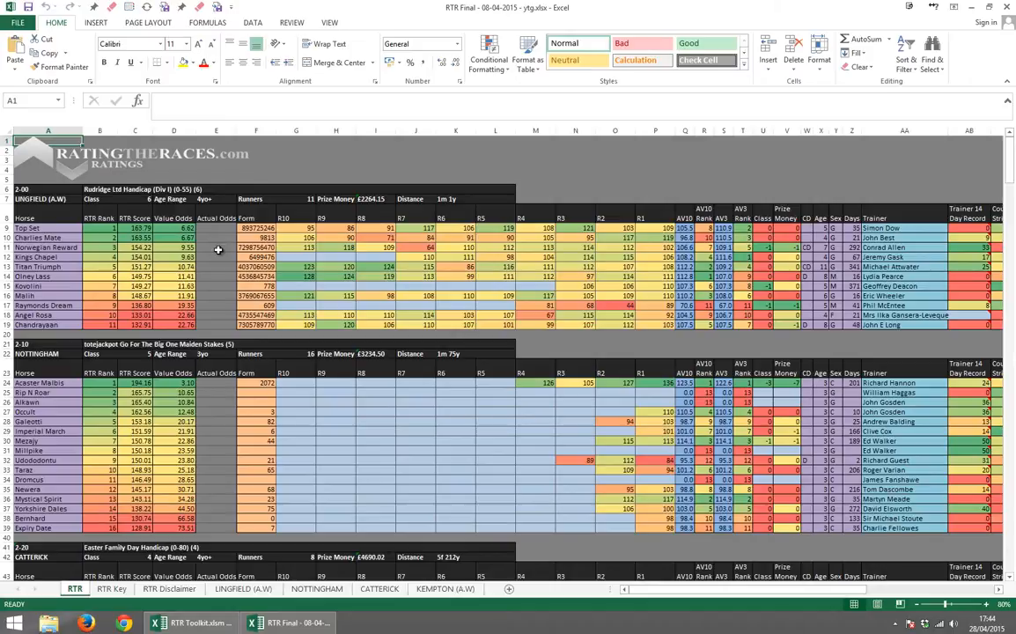
# Flag Acaster Malbis (Nottingham 2-10) as a NagMe horse with reason 'Ran well should go in again'
pyautogui.scroll(-3)
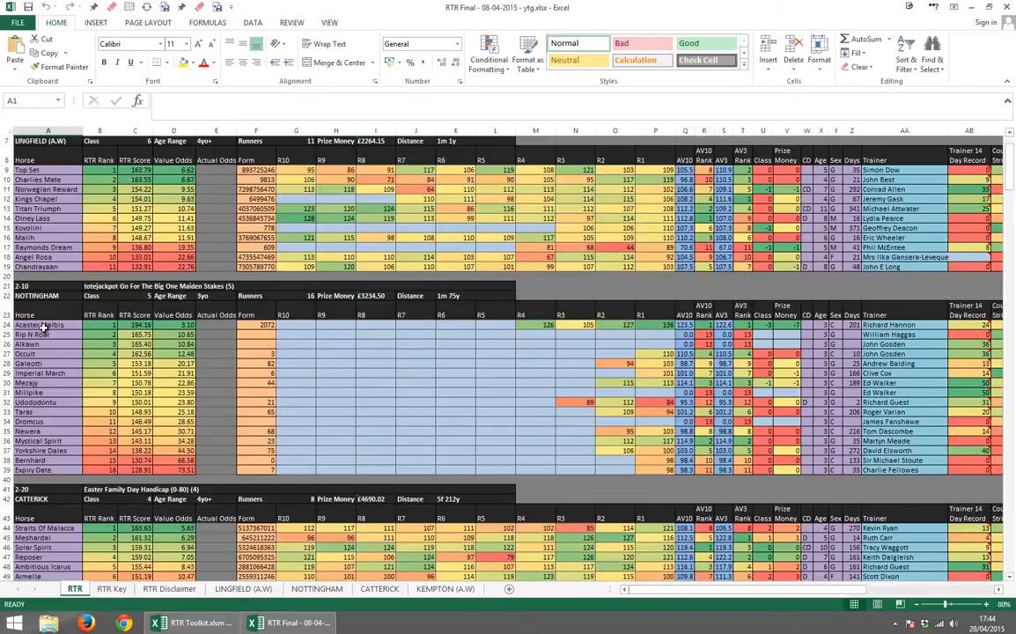
pyautogui.click(40, 324)
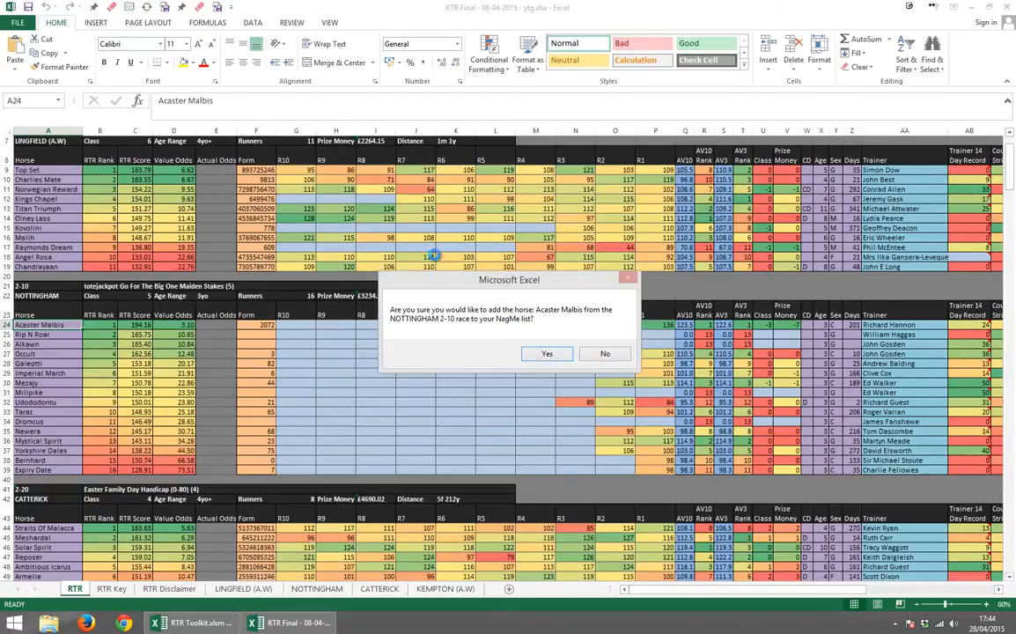
pyautogui.moveTo(549, 318)
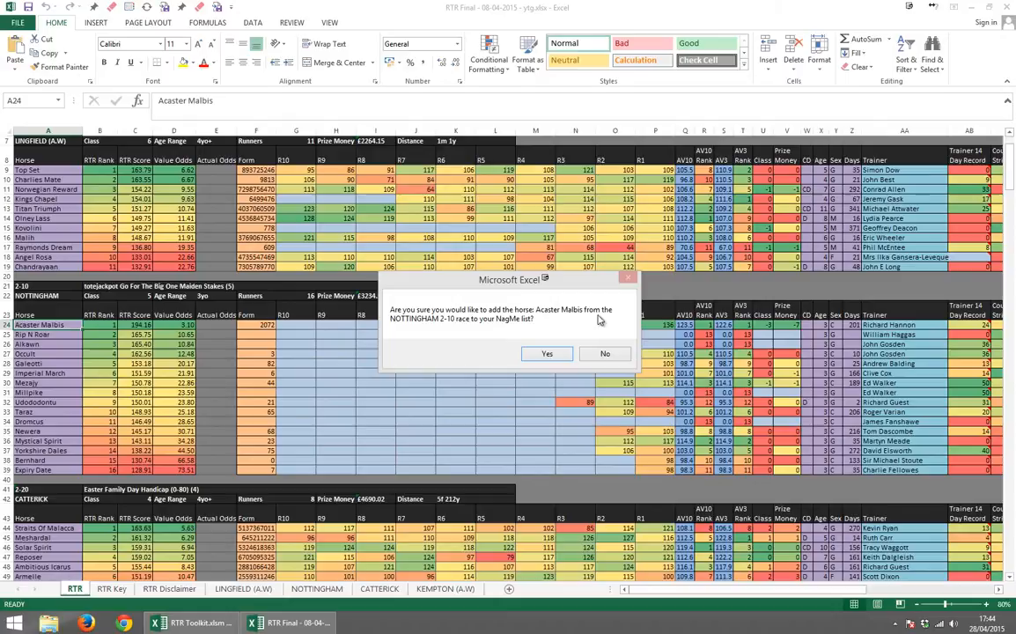
pyautogui.moveTo(537, 354)
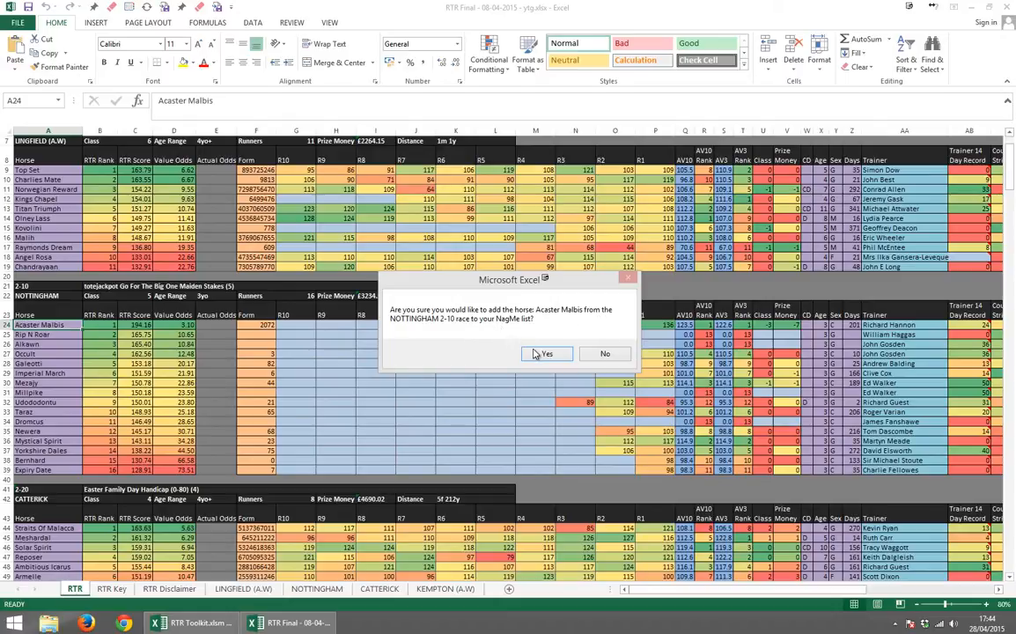
pyautogui.click(546, 353)
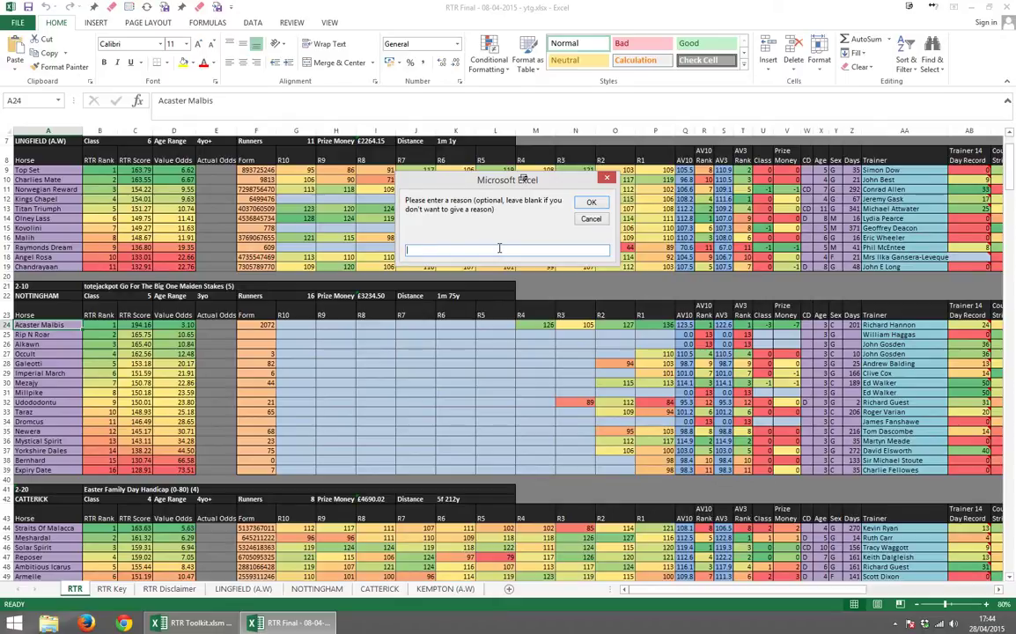
pyautogui.write('Ran well should go in again')
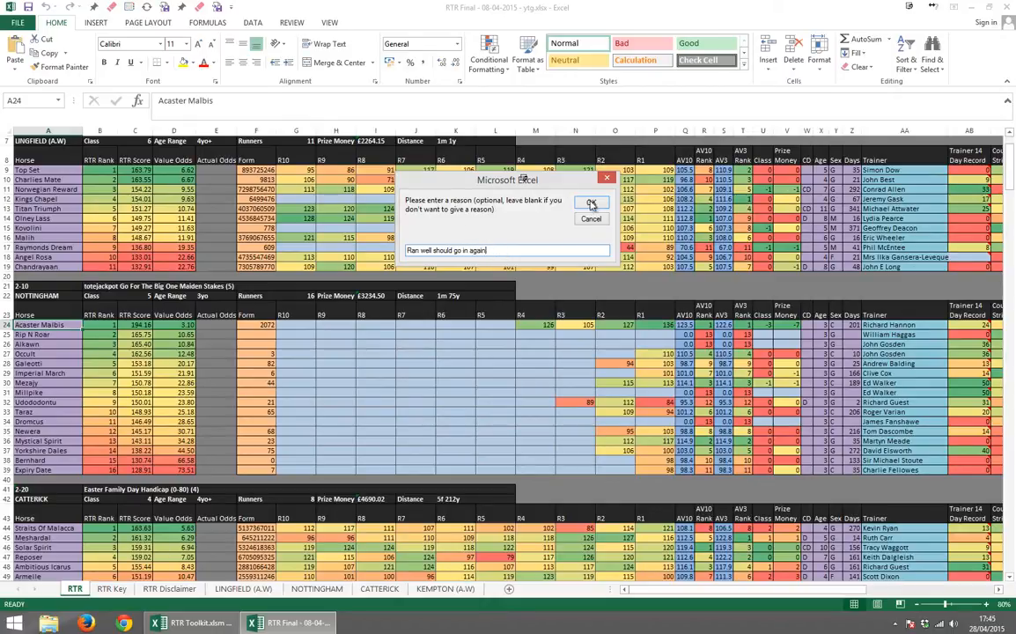
pyautogui.click(591, 203)
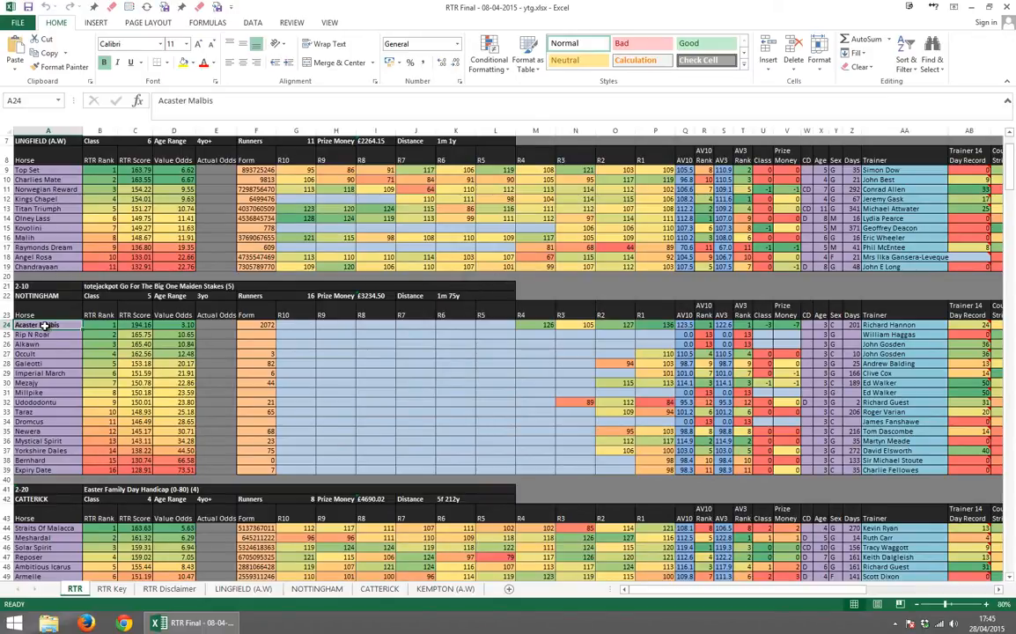
pyautogui.moveTo(75, 324)
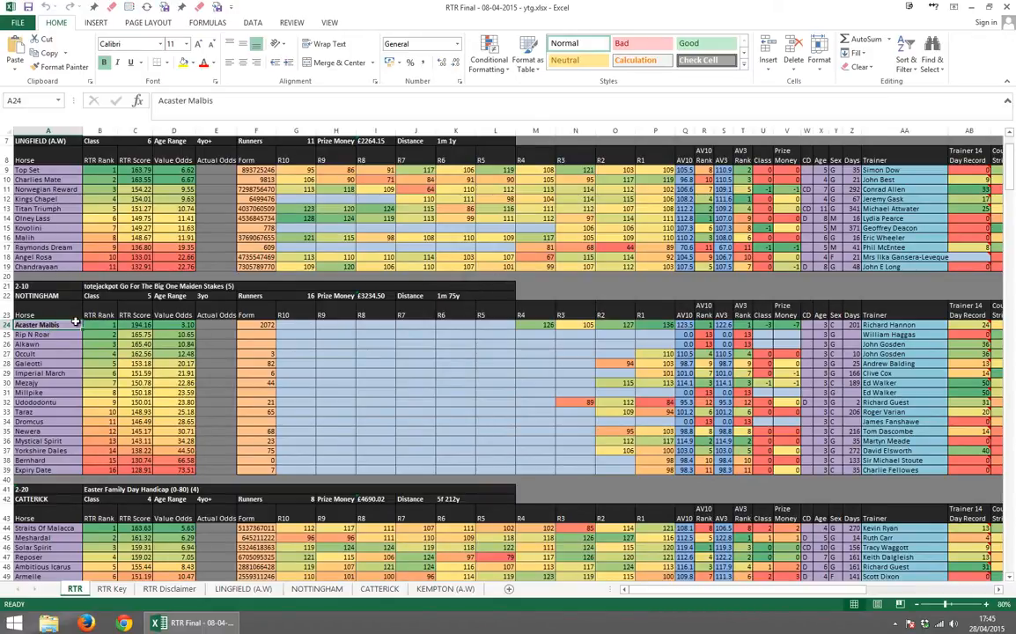
# Flag Mambo Rhythm (Catterick 3-20) as a NagMe horse with reason 'Met traffic in running'
pyautogui.scroll(-3)
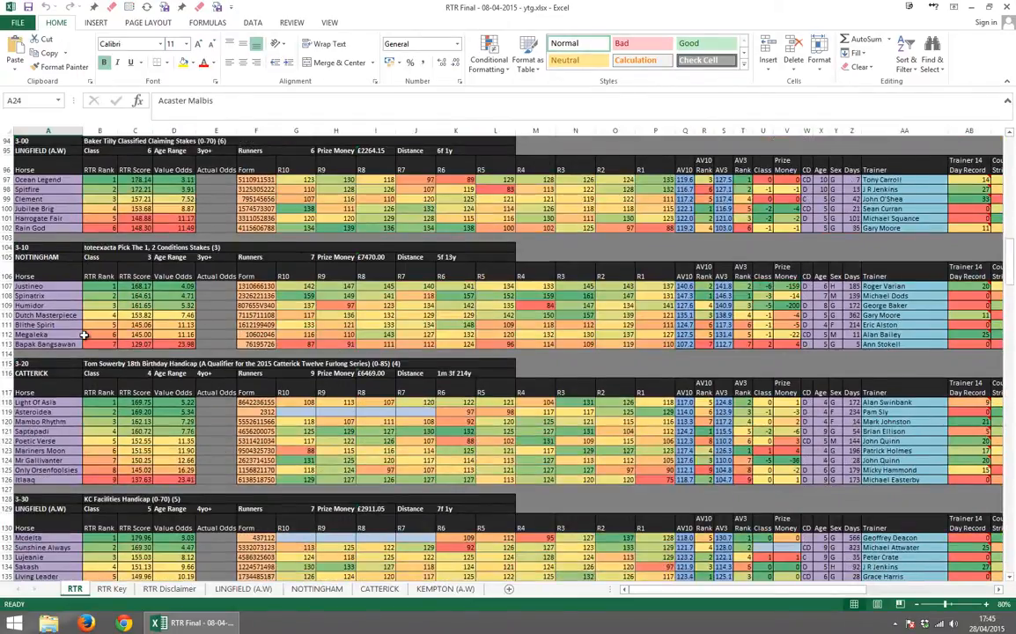
pyautogui.scroll(-3)
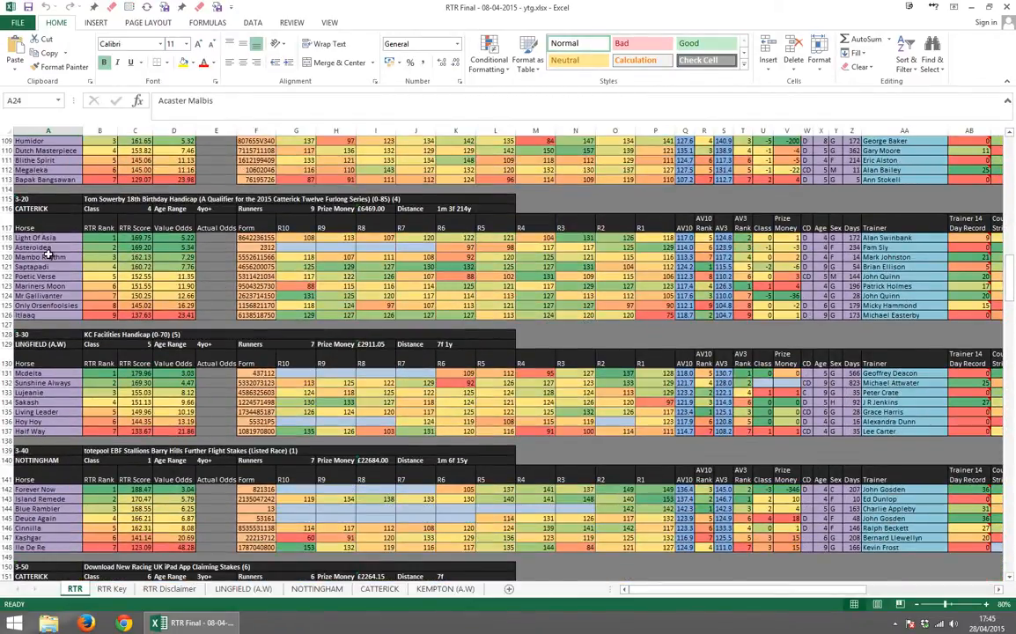
pyautogui.click(48, 257)
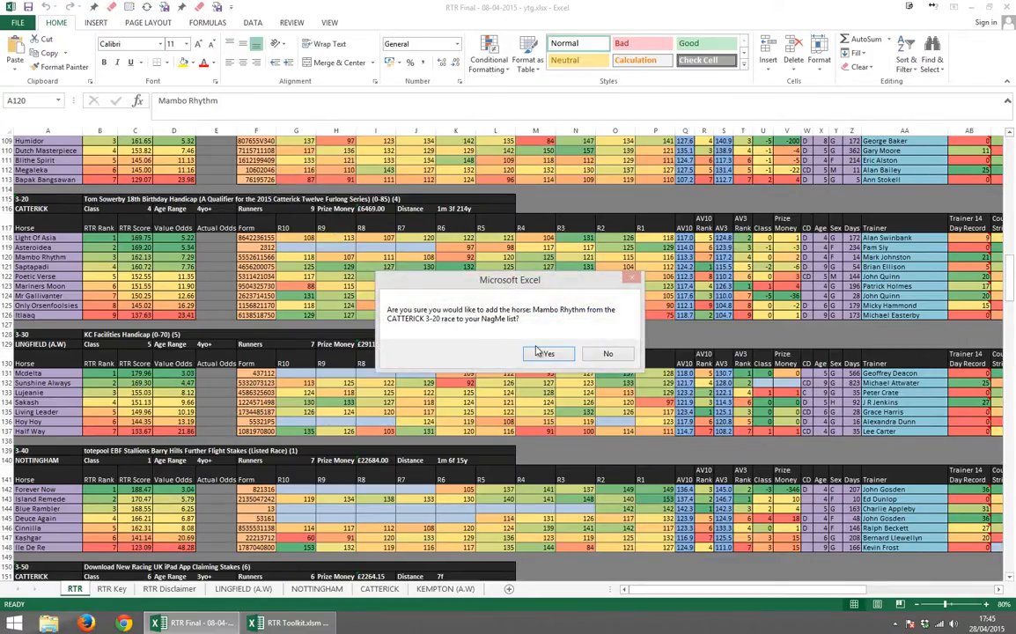
pyautogui.click(545, 353)
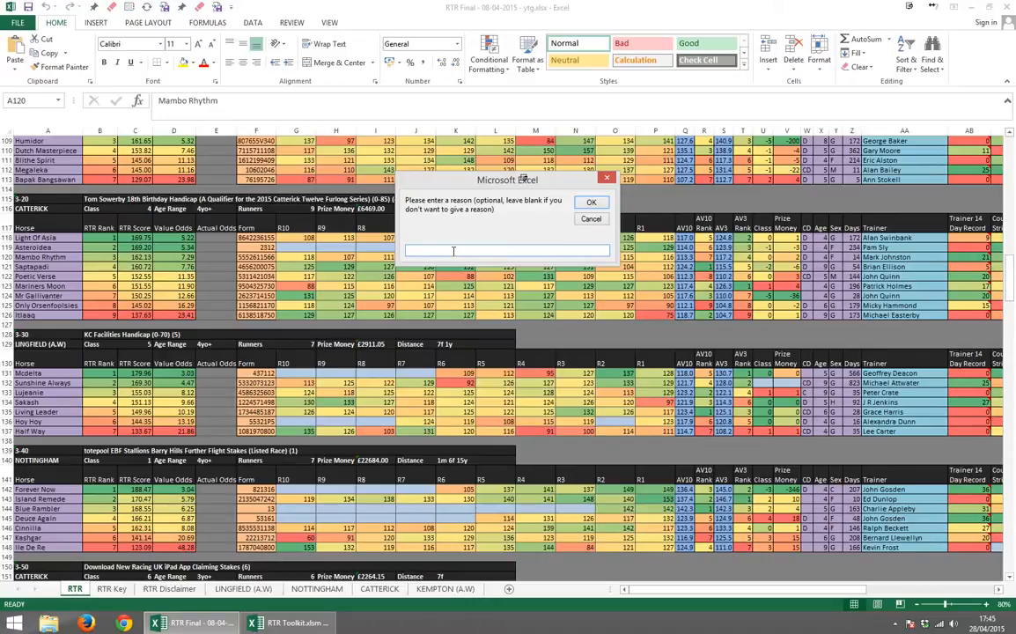
pyautogui.write('Met traffi')
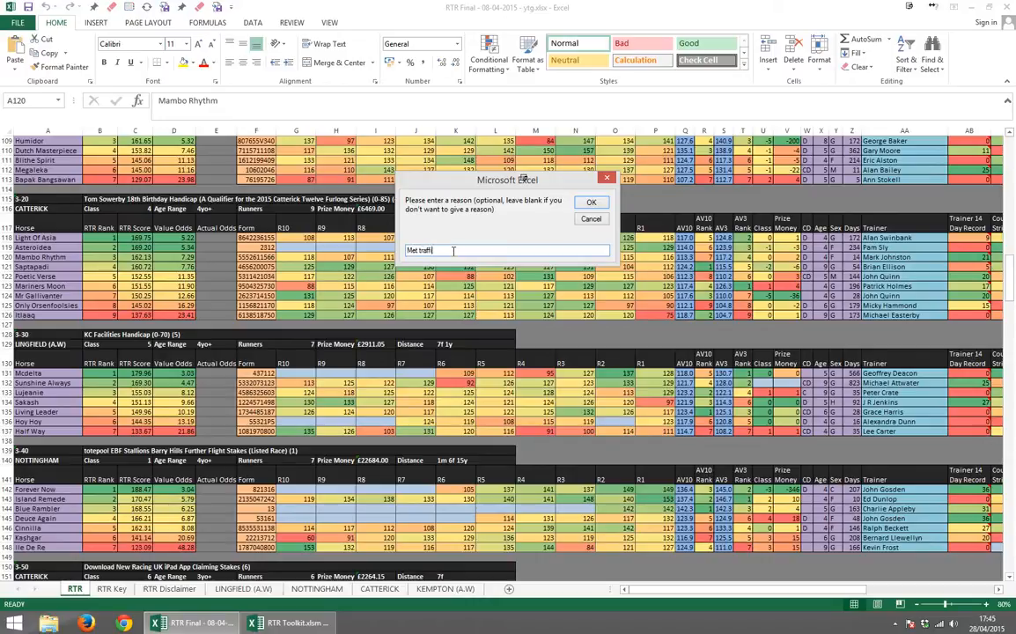
pyautogui.write('c in runnin')
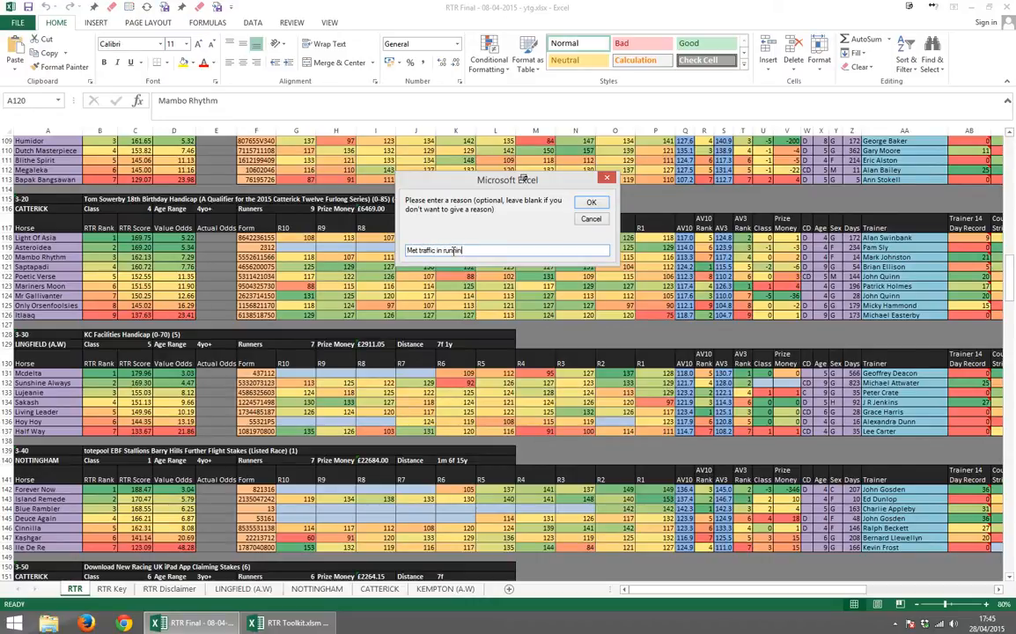
pyautogui.write('ng')
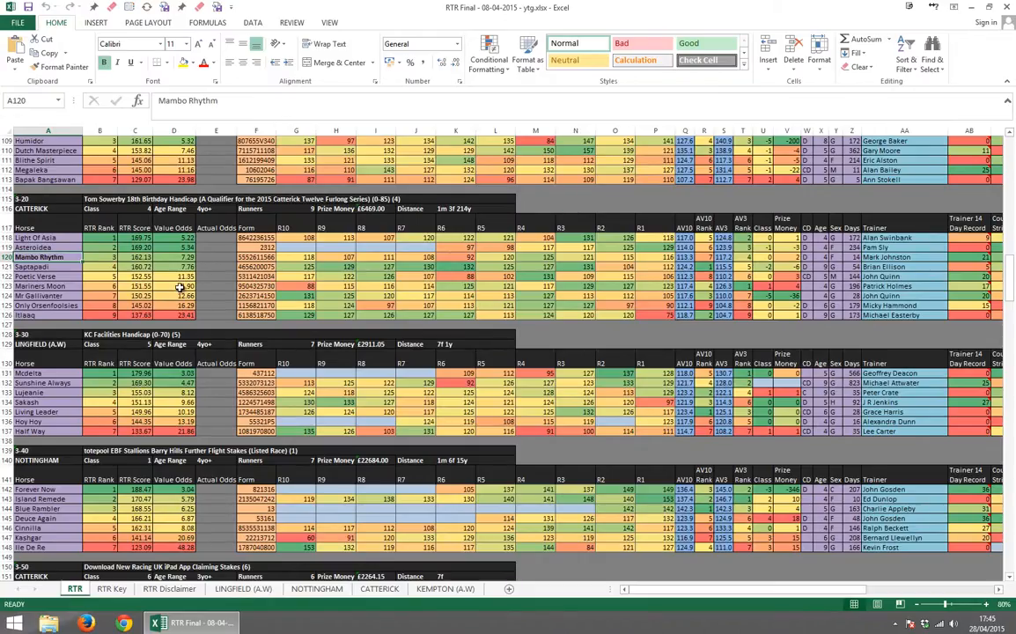
# Flag True Pleasure (Catterick 4-20) as a NagMe horse, leaving the reason blank
pyautogui.scroll(-3)
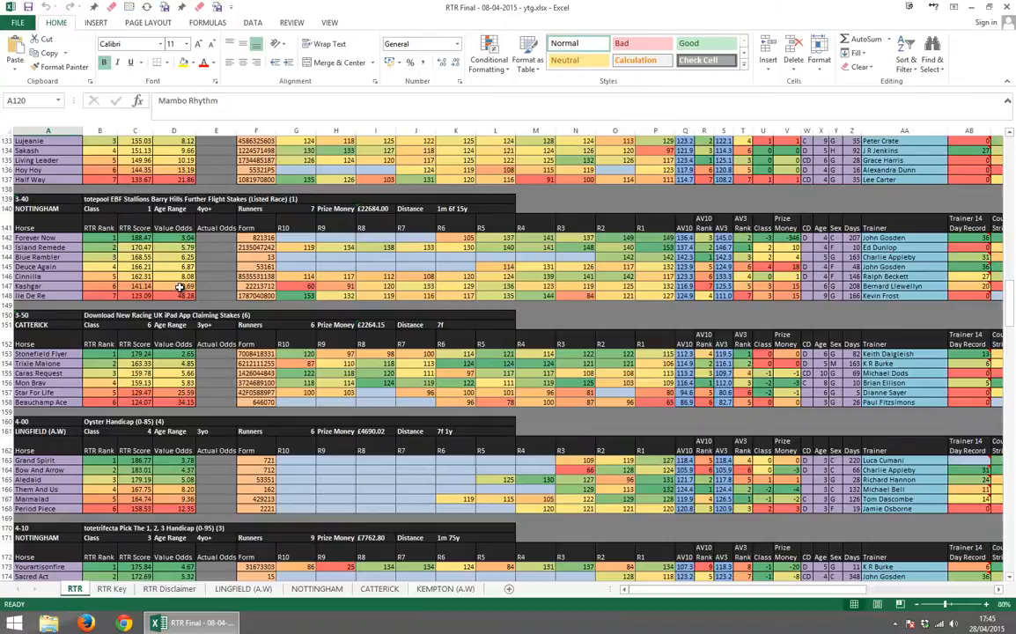
pyautogui.scroll(-3)
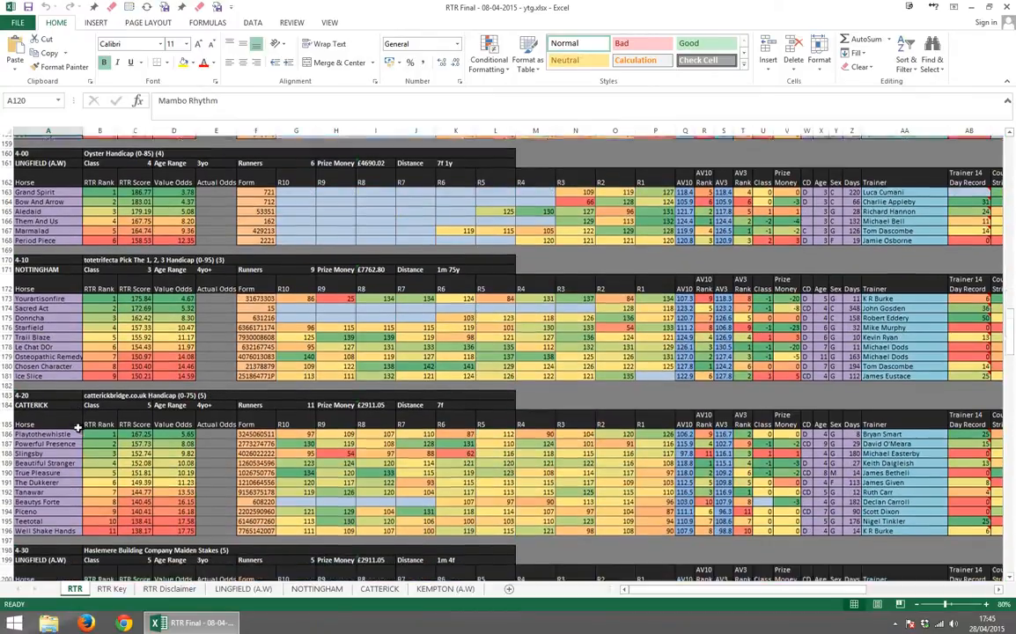
pyautogui.scroll(-3)
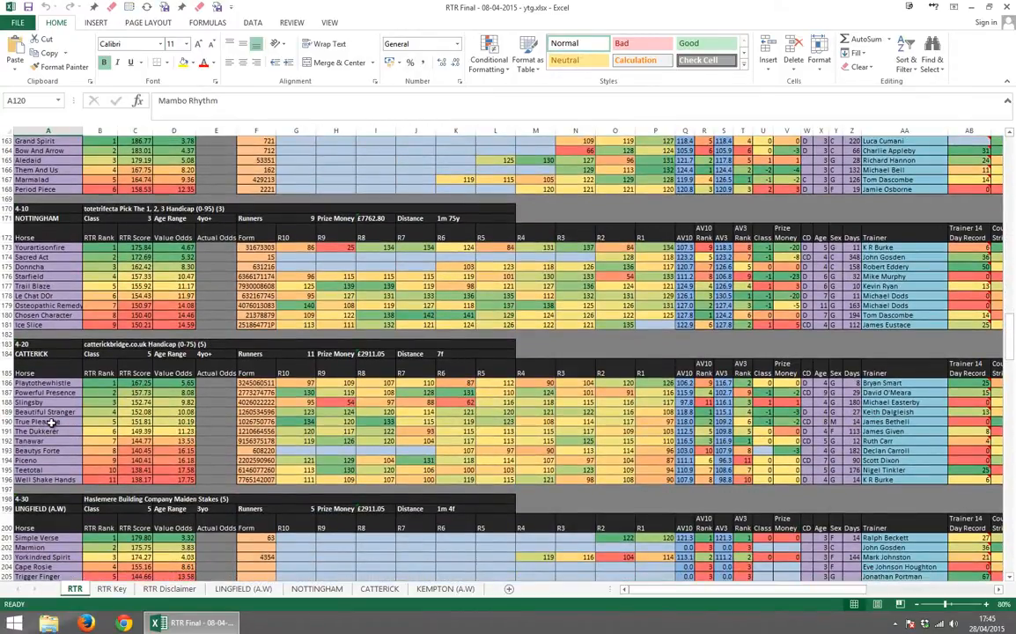
pyautogui.click(39, 421)
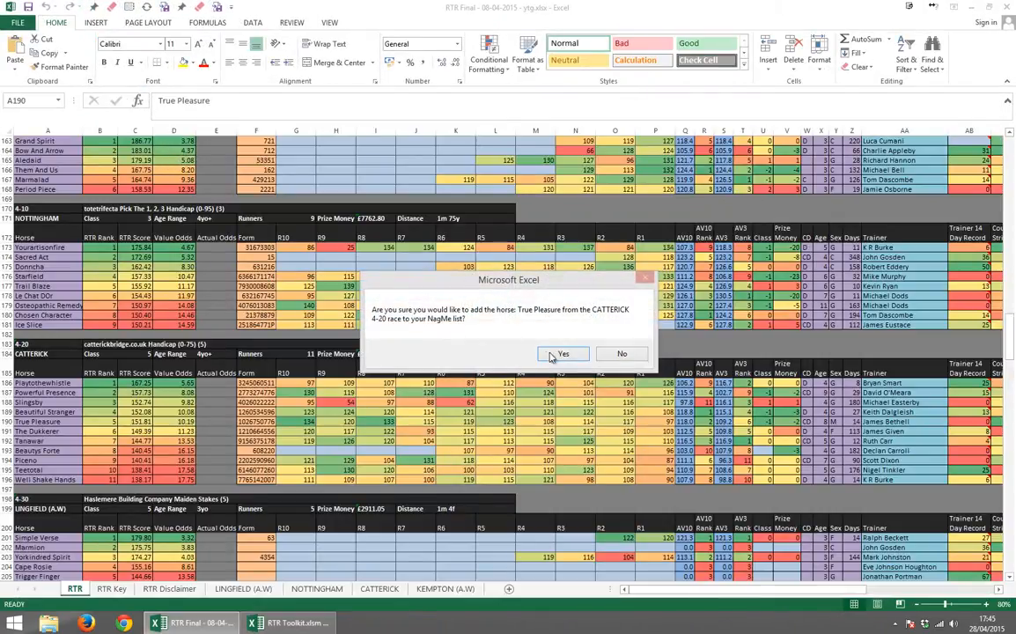
pyautogui.click(563, 354)
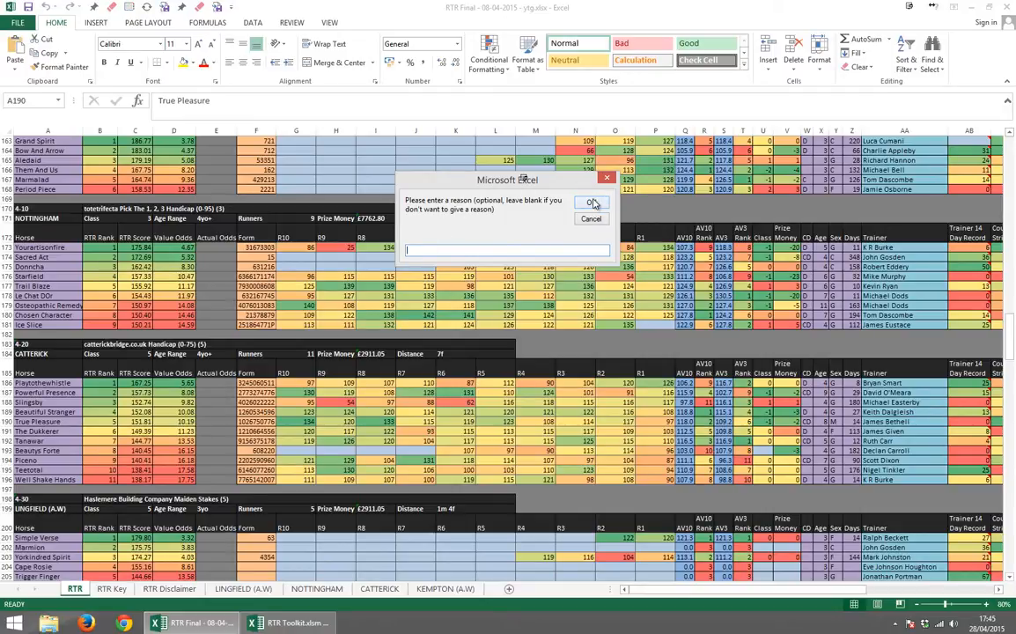
pyautogui.click(591, 203)
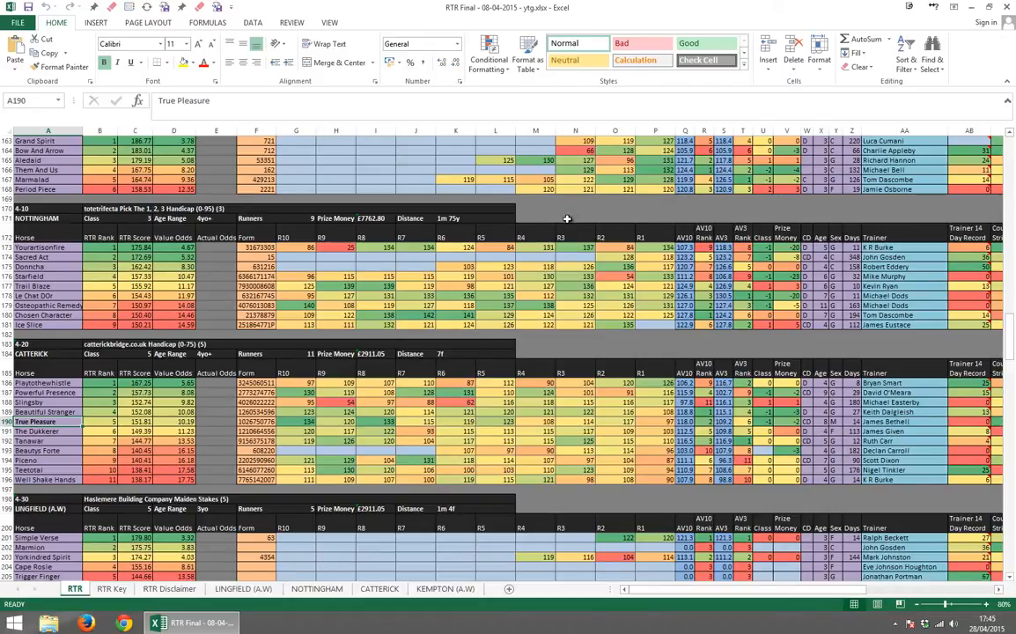
# Add Simple Verse (Lingfield A.W 4-30) to the NagMe list and view the Nags list
pyautogui.scroll(-3)
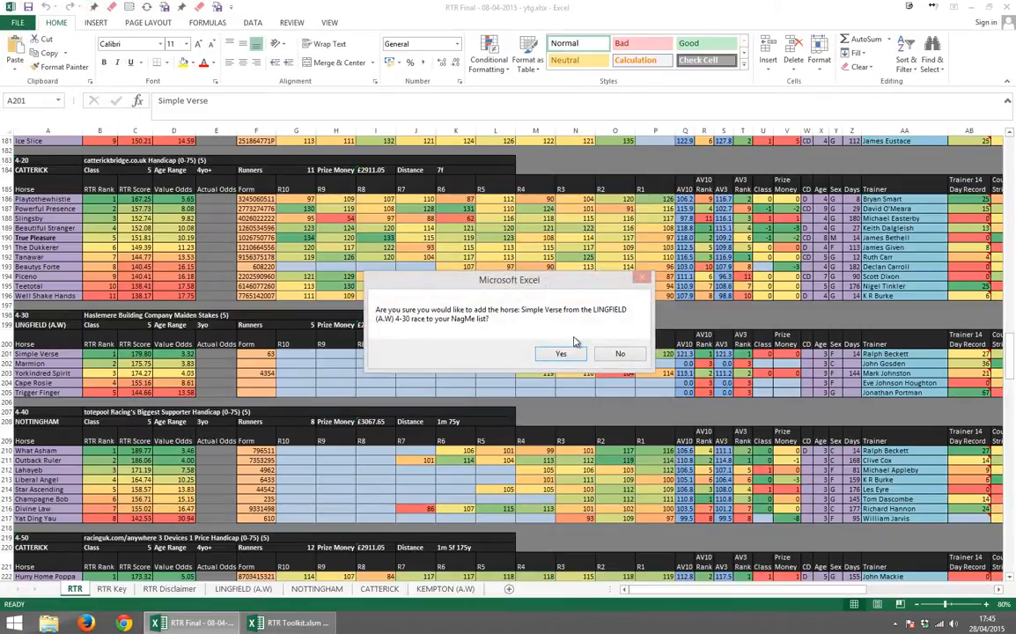
pyautogui.click(561, 353)
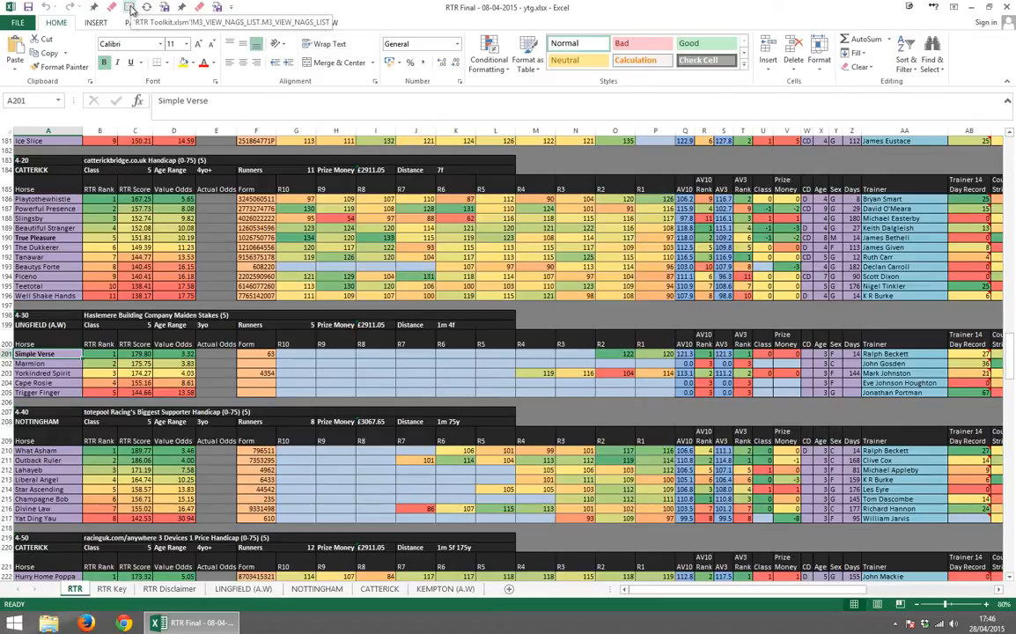
pyautogui.click(288, 623)
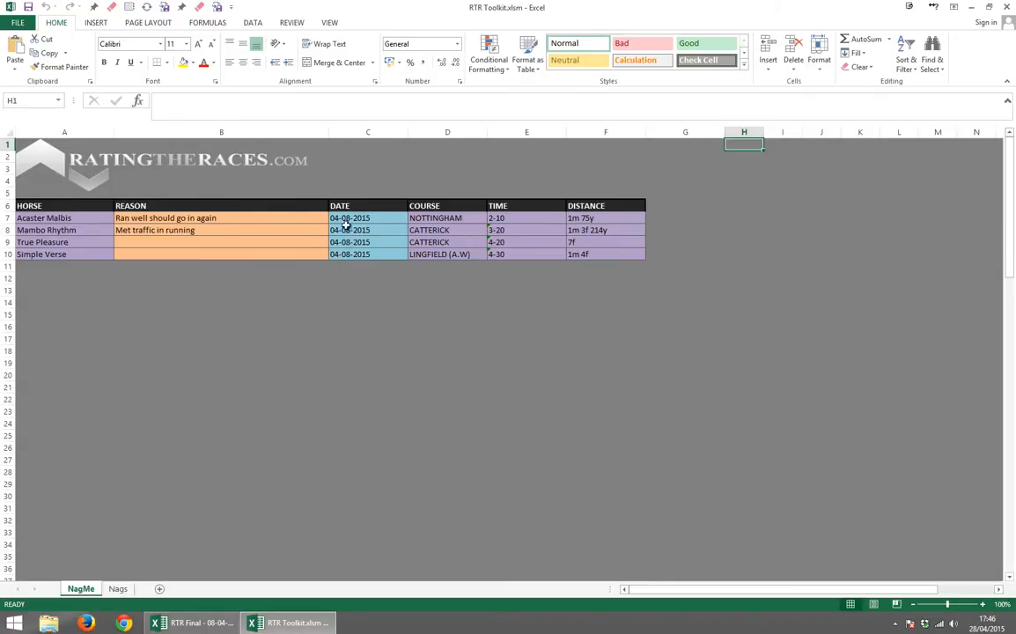
pyautogui.moveTo(602, 217)
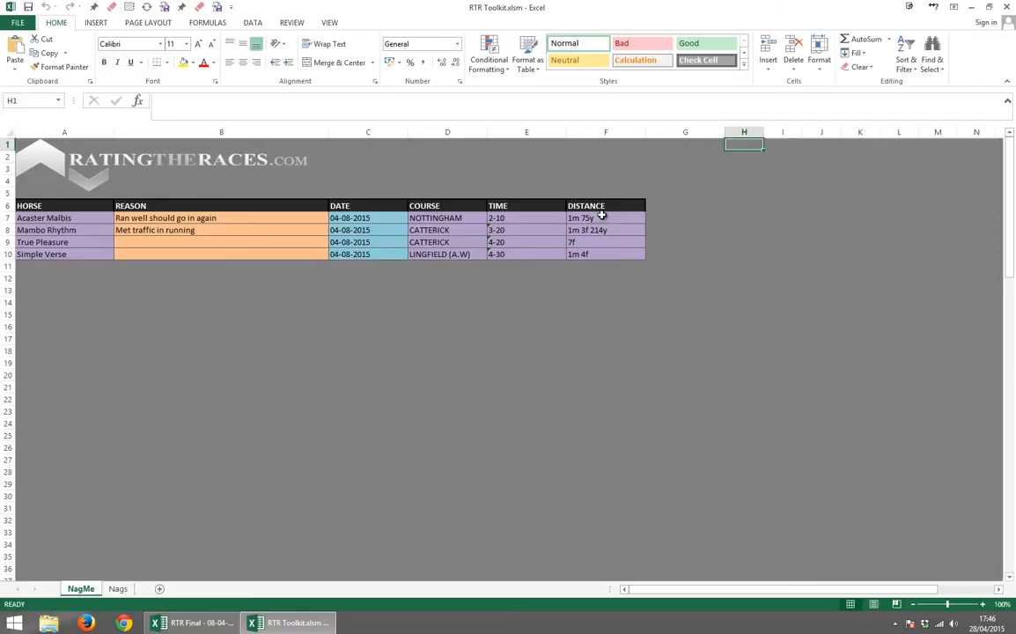
pyautogui.moveTo(429, 254)
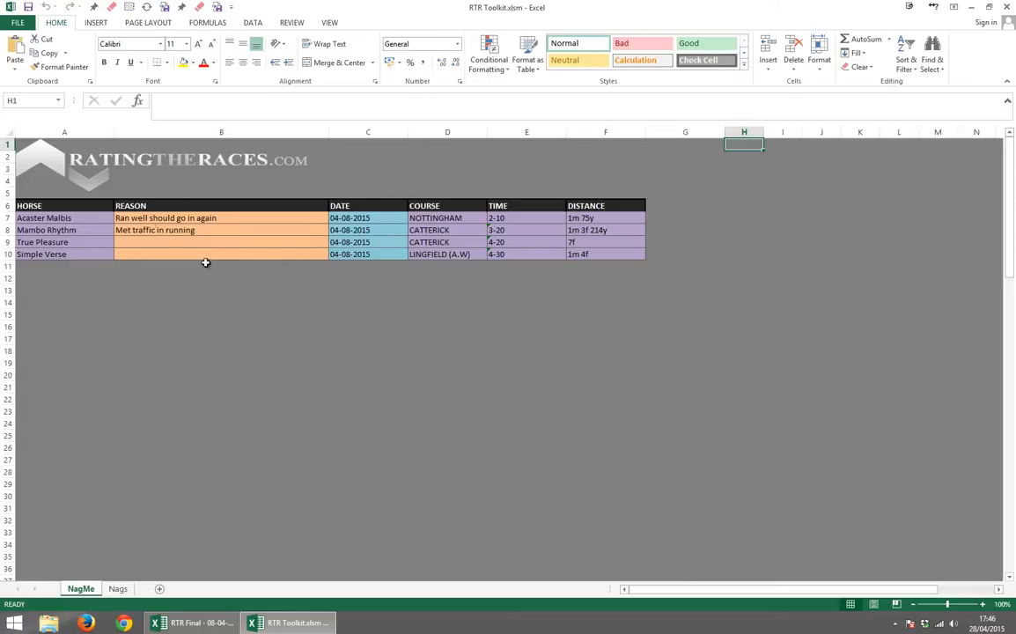
pyautogui.moveTo(88, 256)
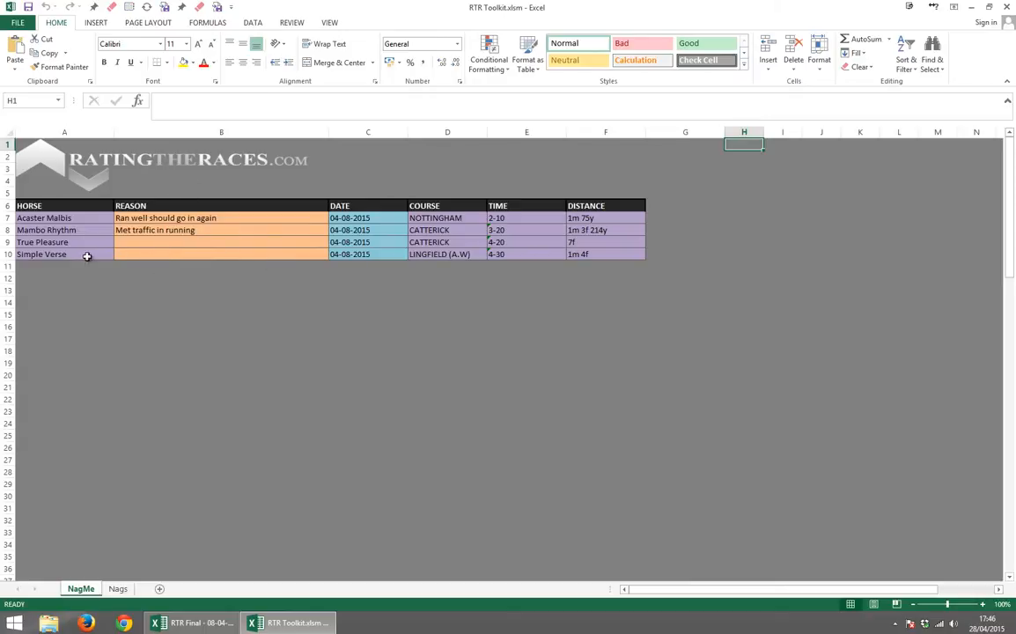
# Delete the Simple Verse entry from the NagMe sheet
pyautogui.click(220, 254)
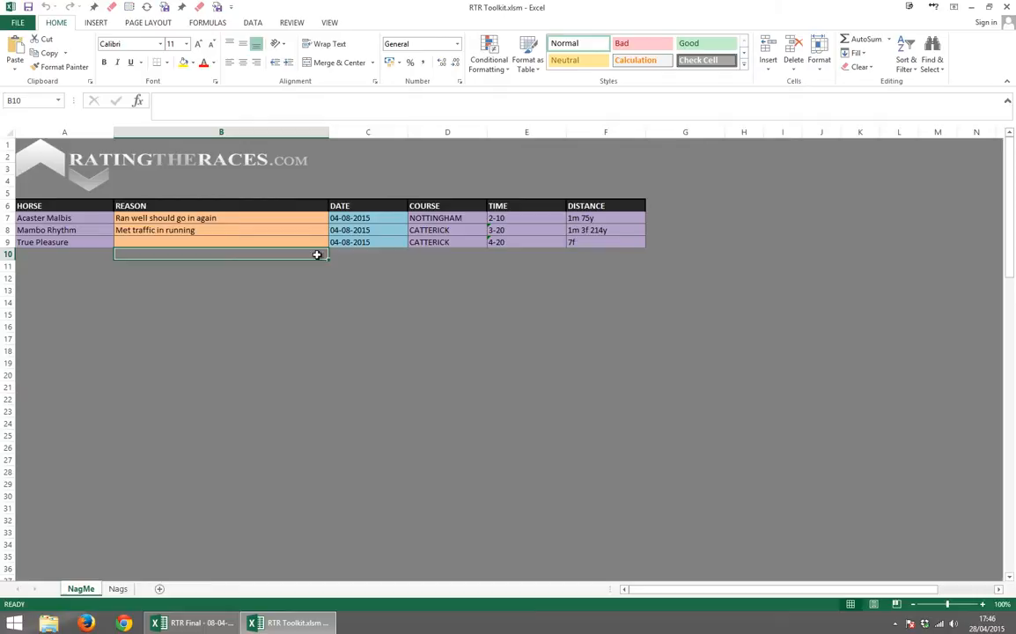
pyautogui.moveTo(300, 321)
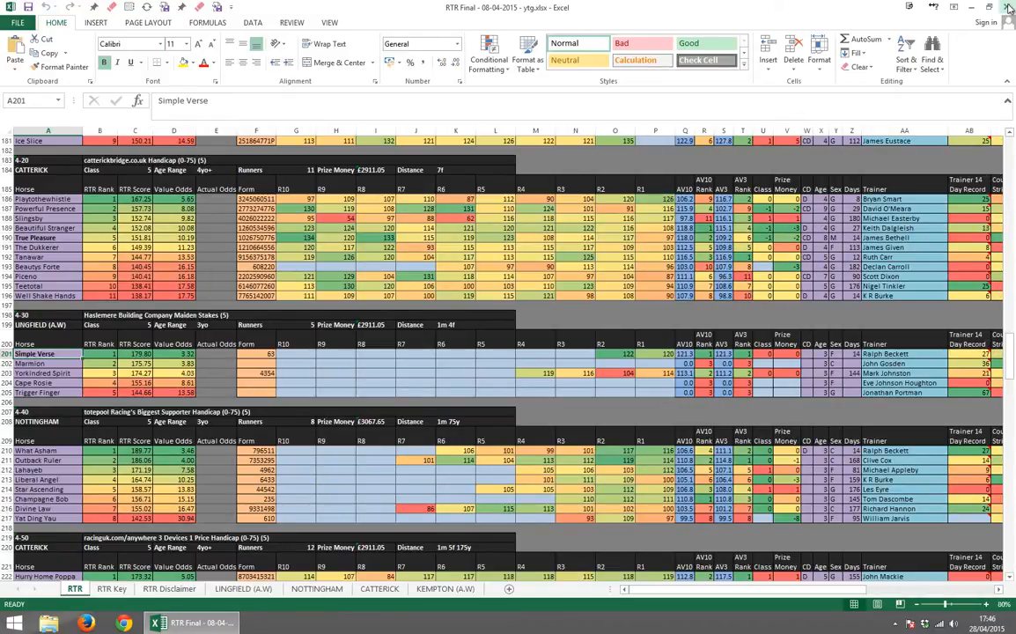
# Close RTR Final 08-04-2015 without saving and open RTR Final 15-04-2015 rm9.xlsx from Recent
pyautogui.click(1010, 7)
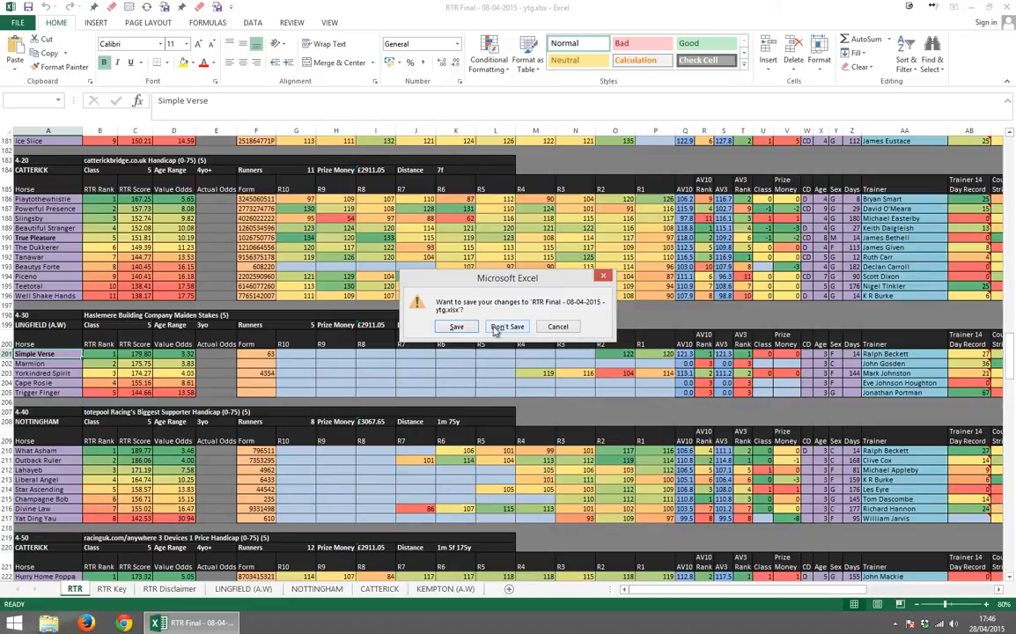
pyautogui.click(507, 327)
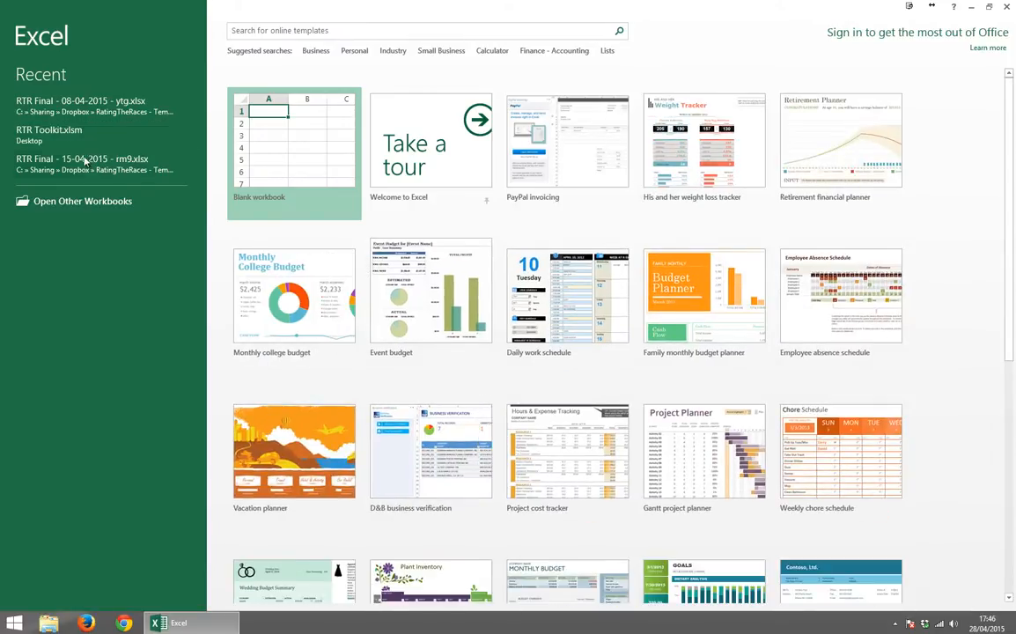
pyautogui.click(82, 158)
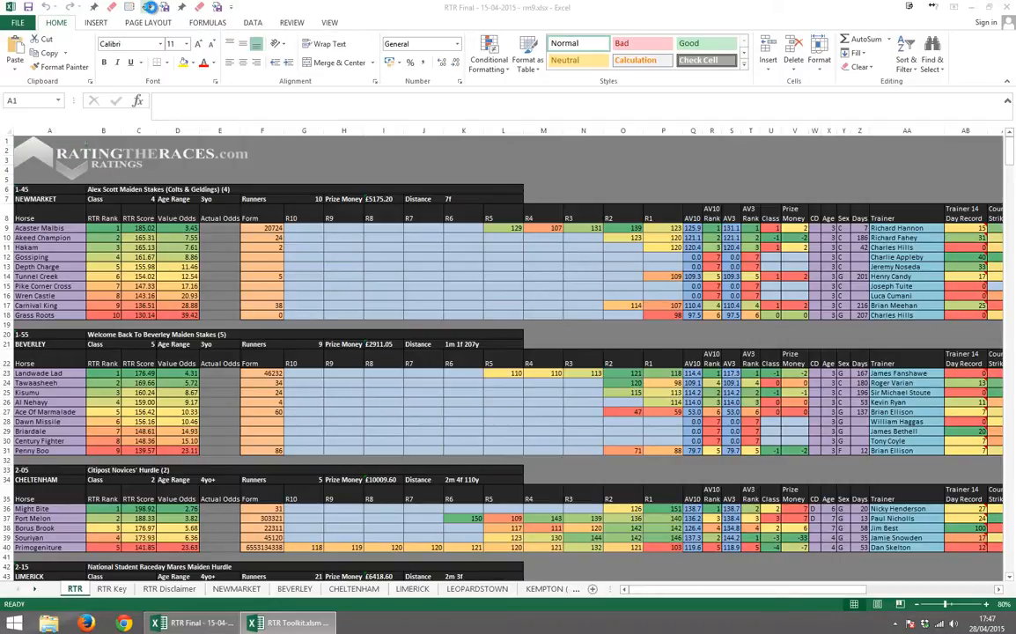
# Run the NagMe checker, follow the Acaster Malbis link, and scroll through the flagged horses
pyautogui.click(105, 588)
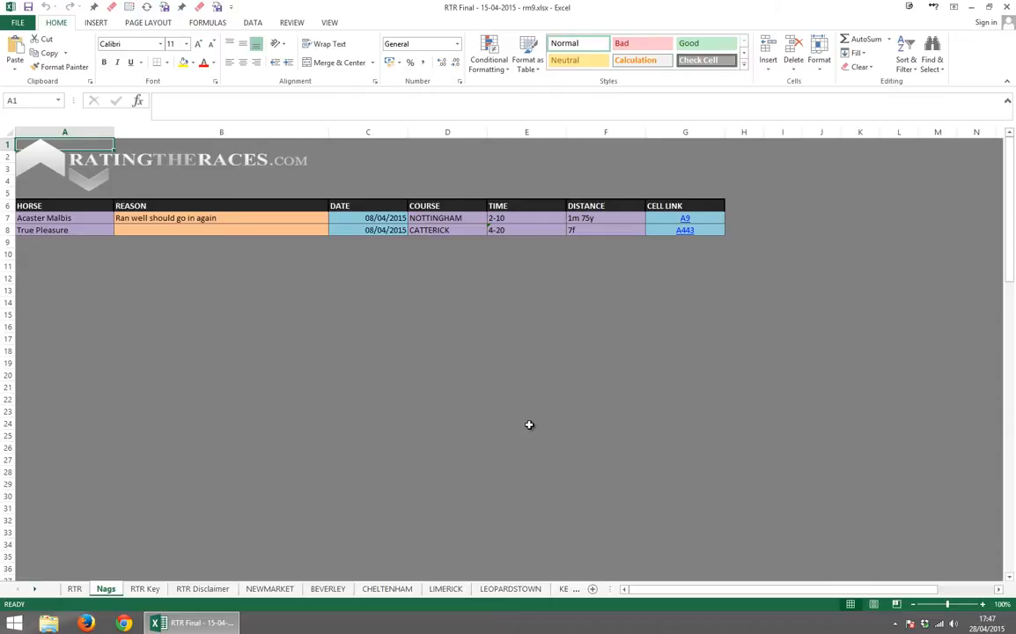
pyautogui.moveTo(690, 229)
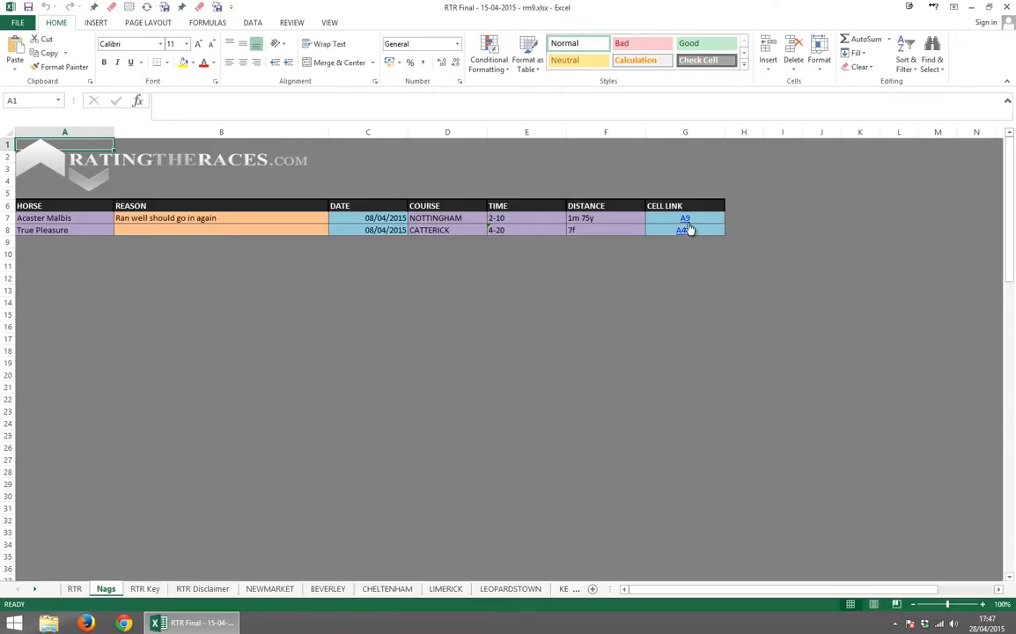
pyautogui.click(685, 218)
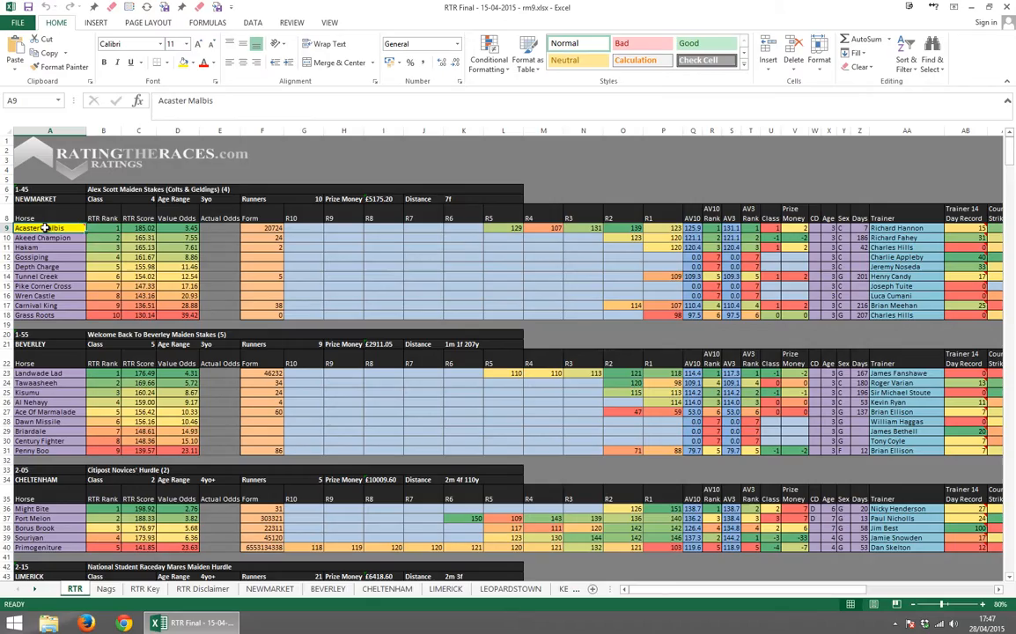
pyautogui.scroll(-3)
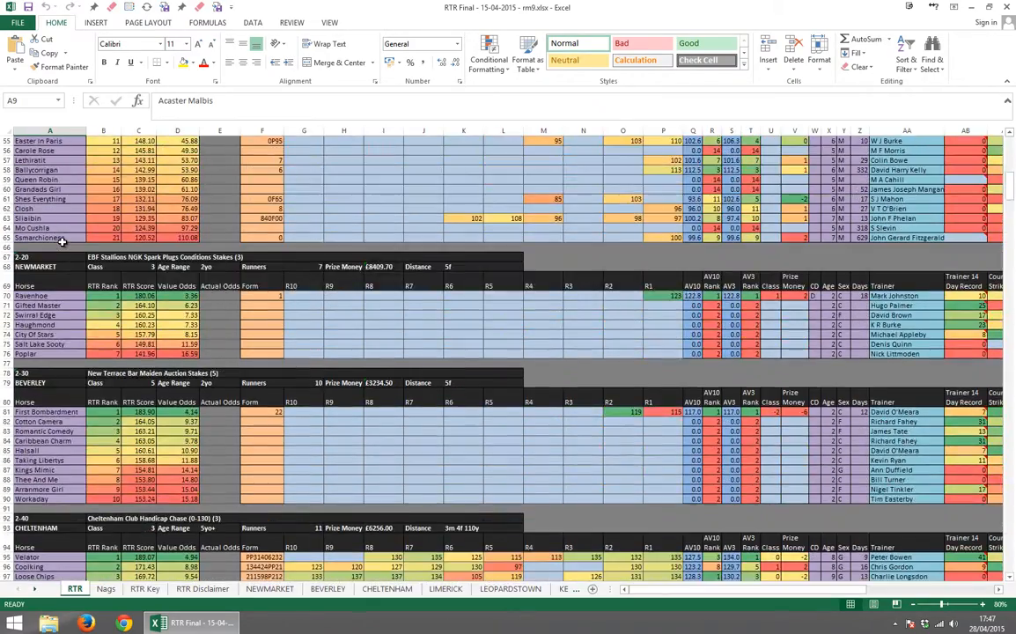
pyautogui.scroll(-3)
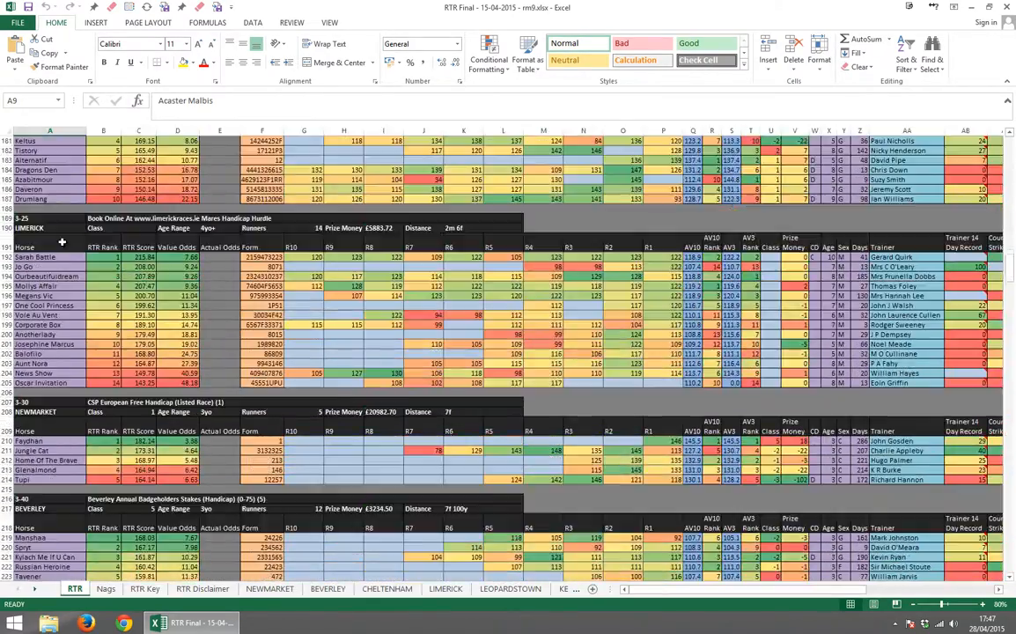
pyautogui.scroll(-3)
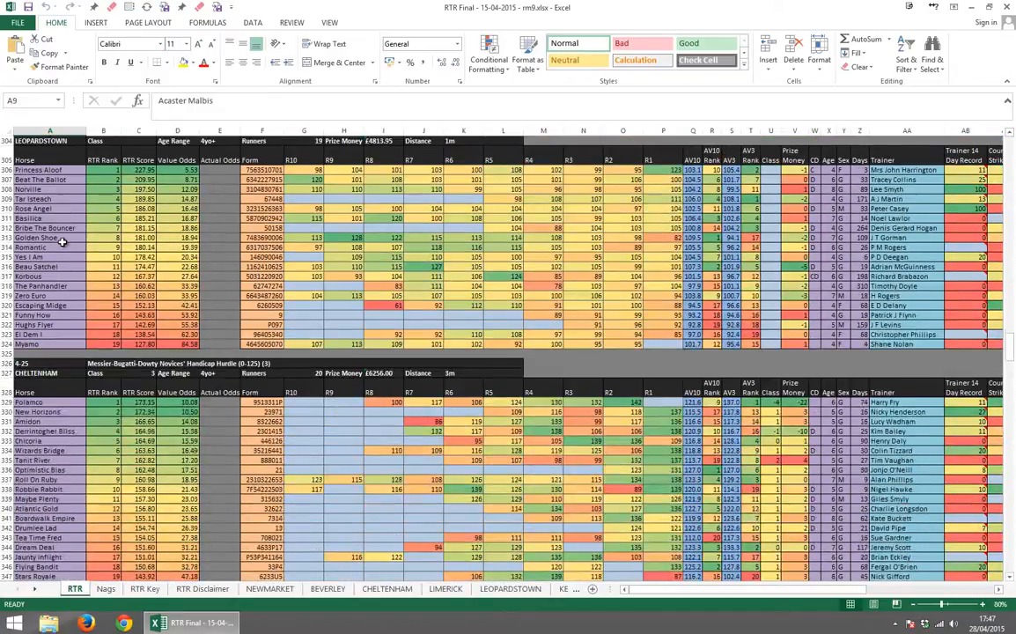
pyautogui.scroll(-3)
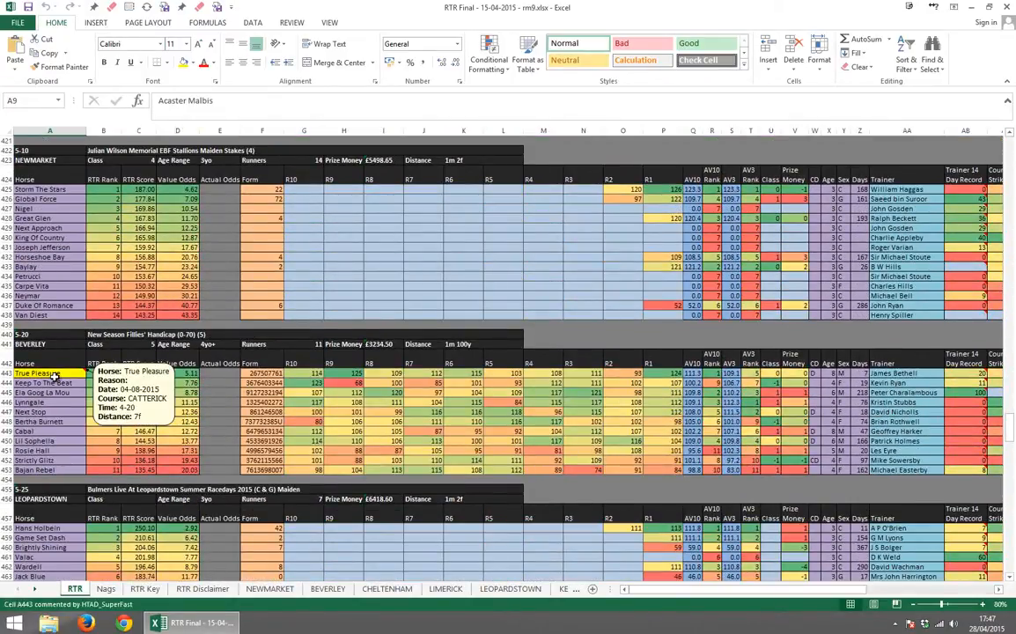
pyautogui.scroll(3)
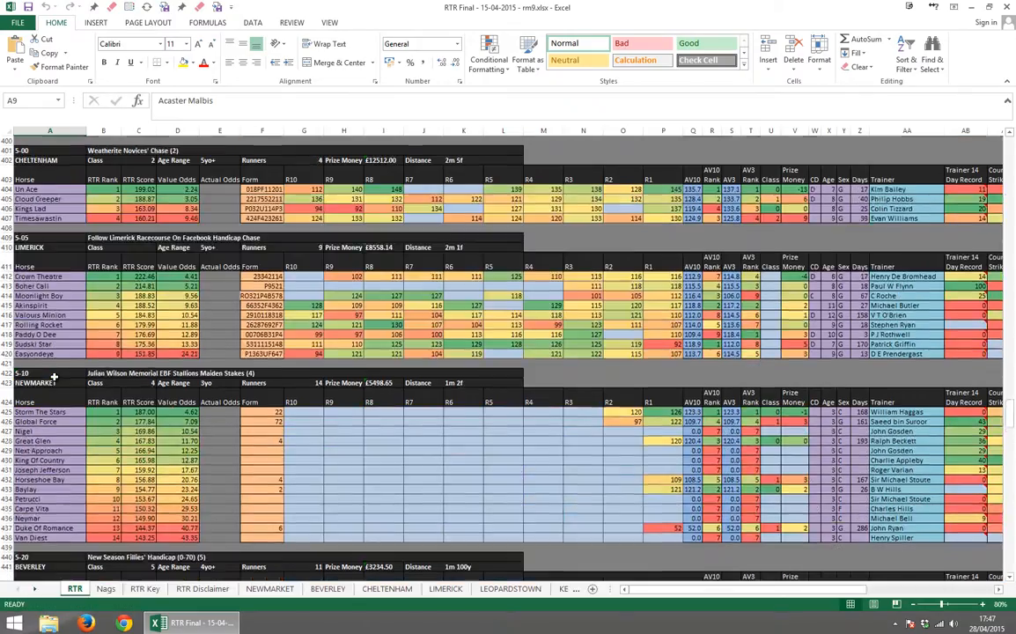
pyautogui.scroll(3)
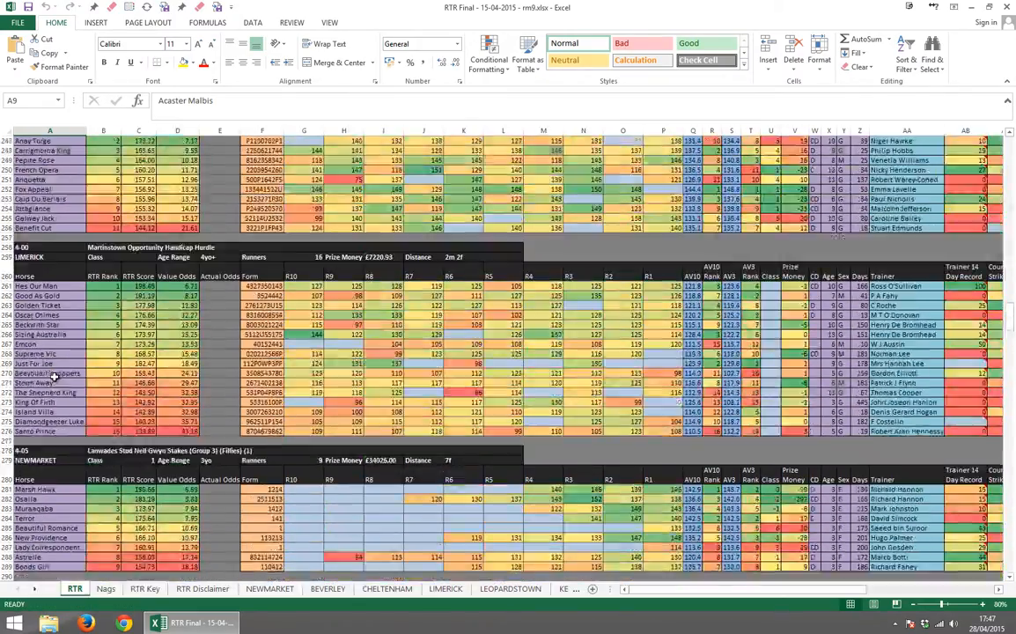
pyautogui.scroll(3)
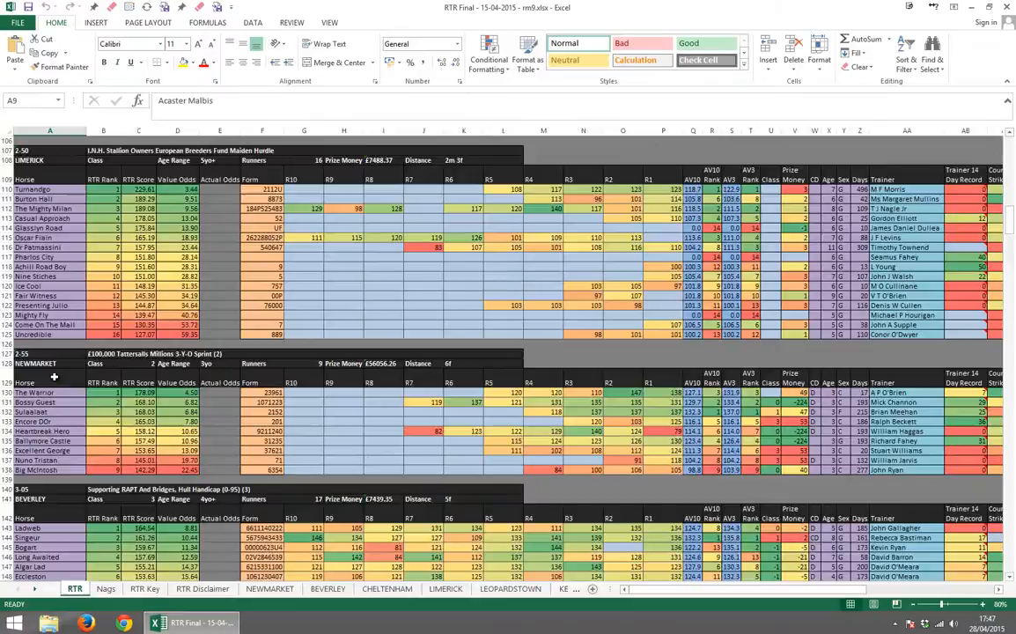
pyautogui.scroll(3)
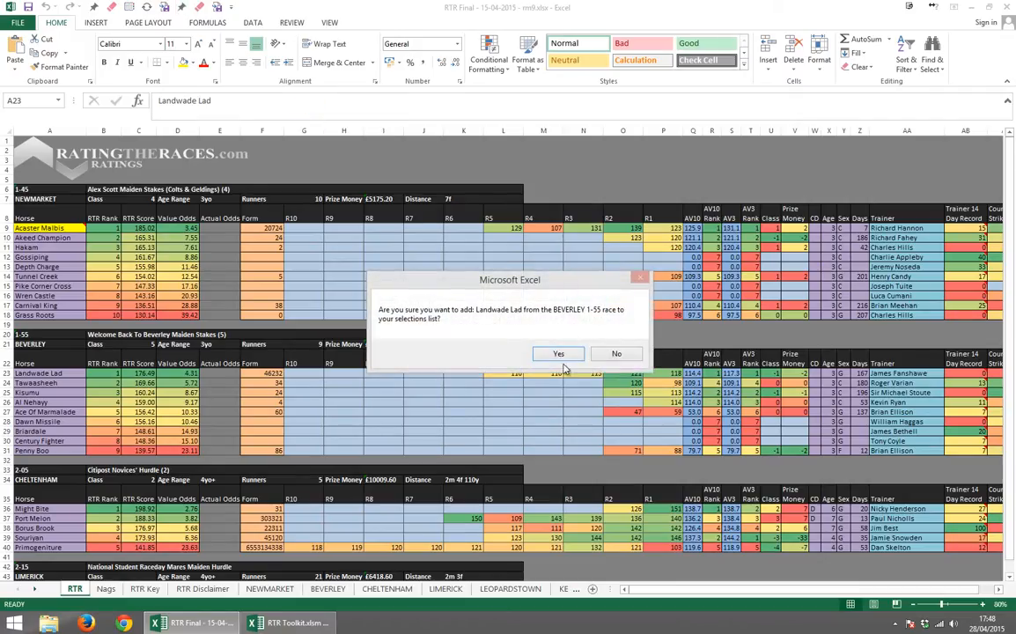
# Add Landwade Lad and Might Bite as day selections without reasons
pyautogui.click(558, 354)
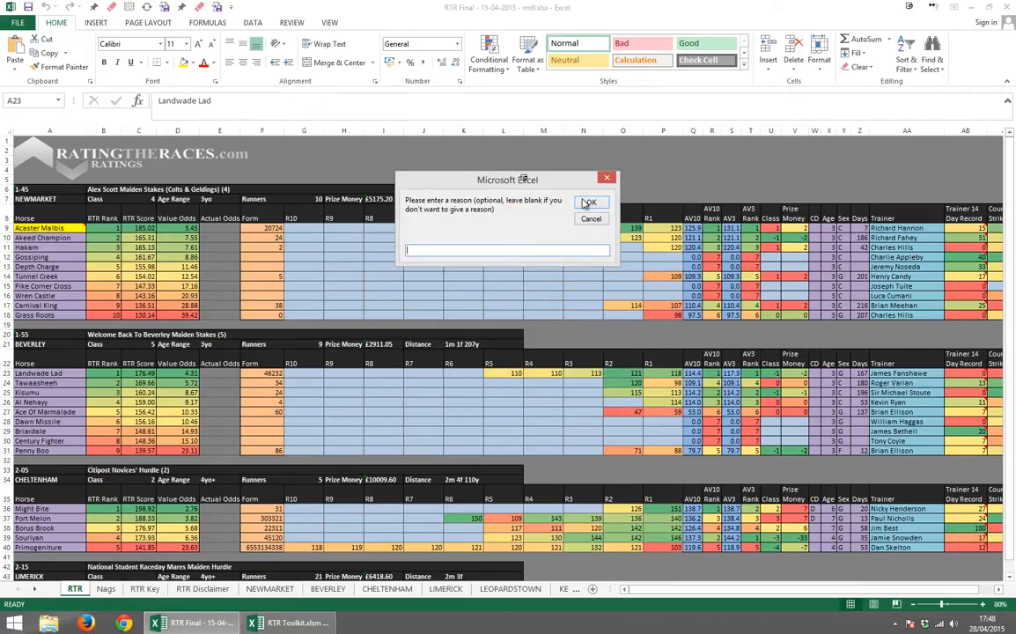
pyautogui.click(590, 202)
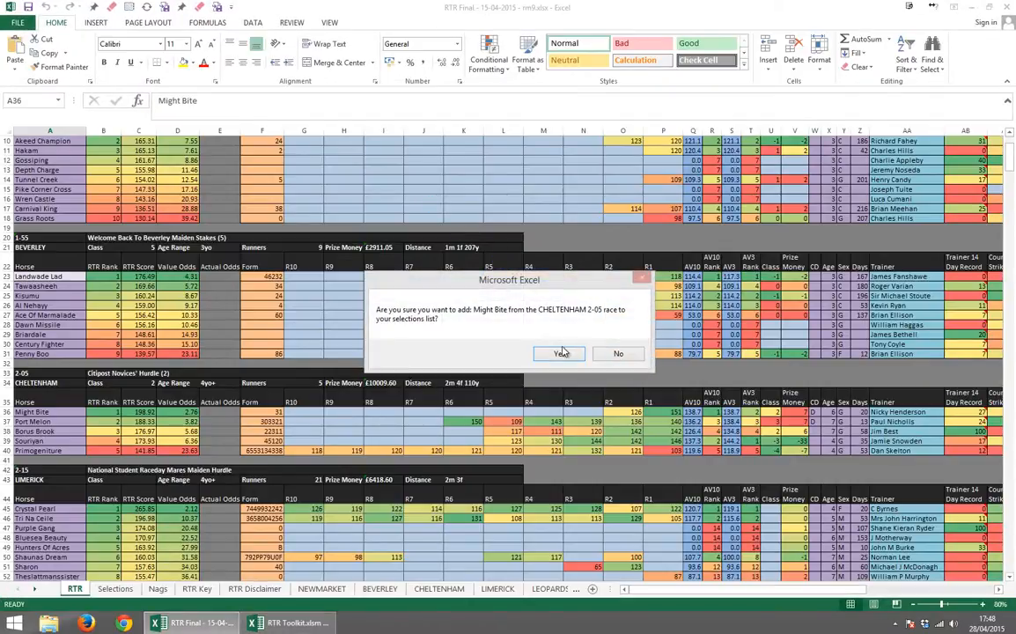
pyautogui.click(560, 353)
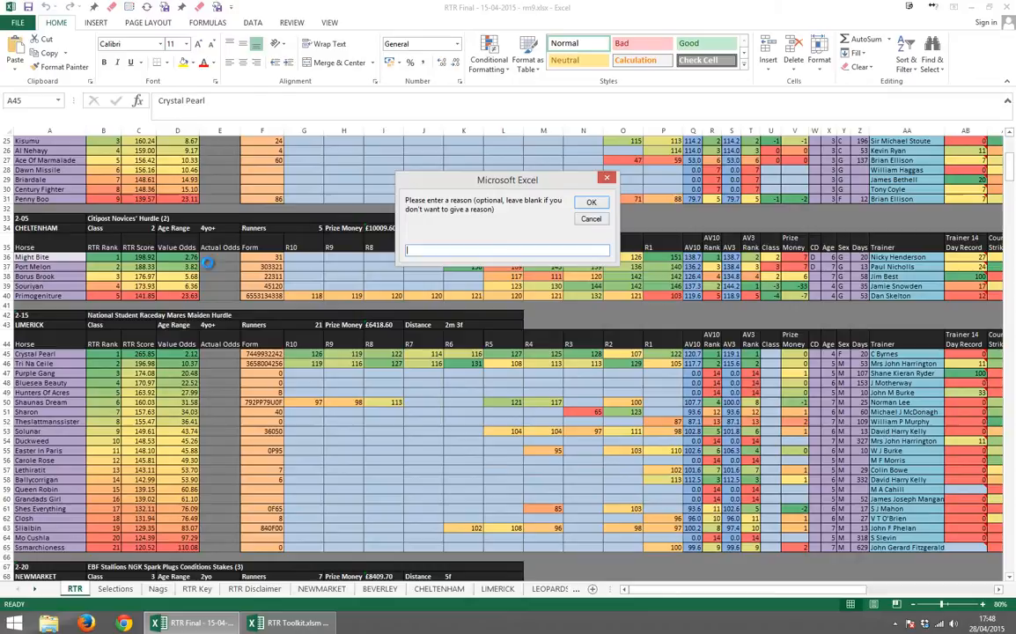
pyautogui.click(591, 202)
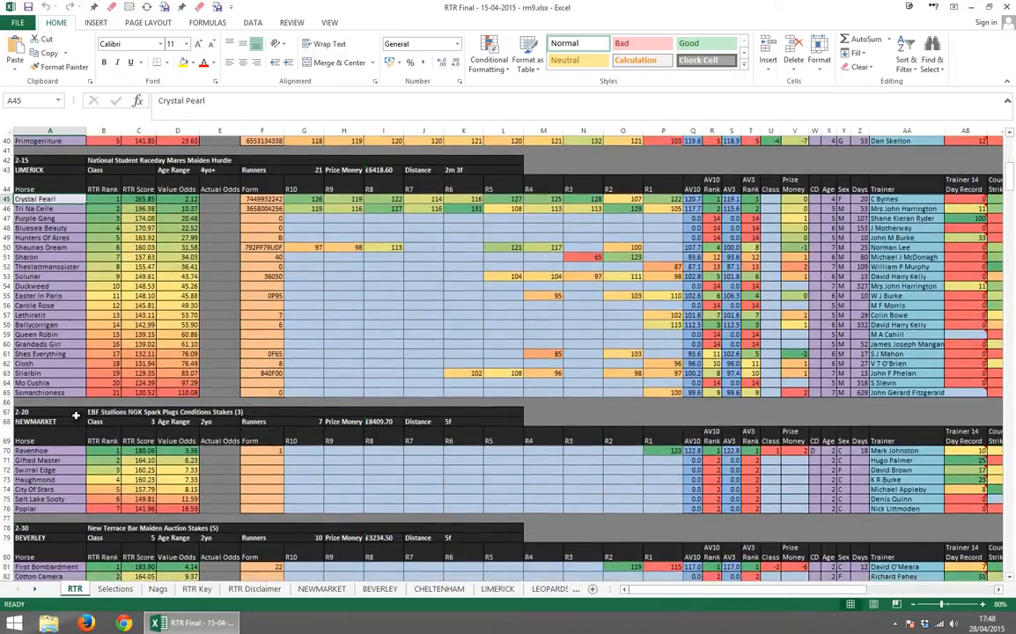
# Add Ravenhoe as a day selection, noting it is the only horse with a run
pyautogui.click(31, 450)
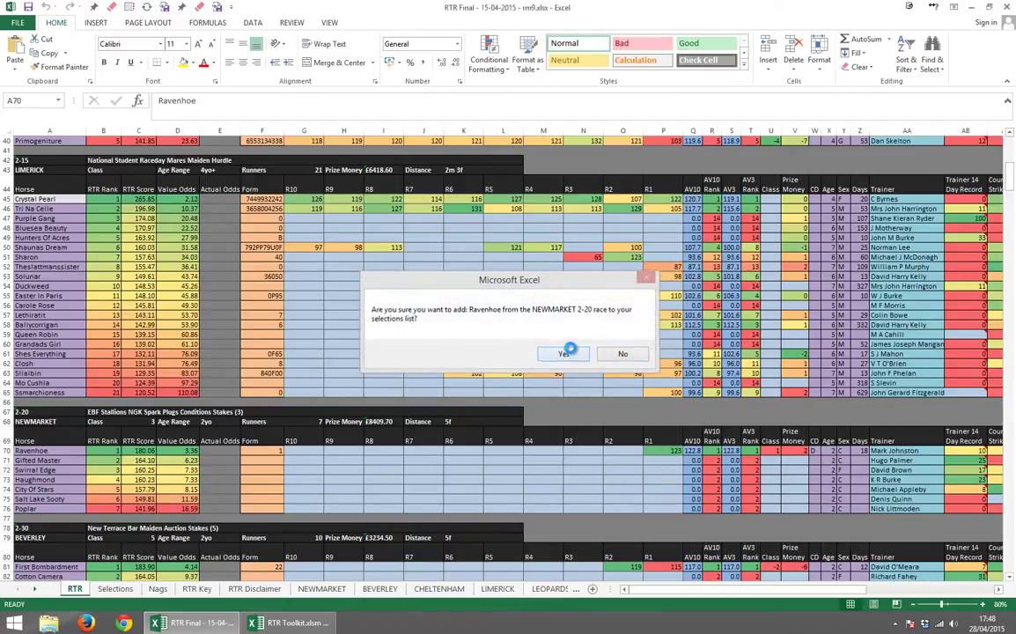
pyautogui.click(563, 353)
pyautogui.write('Only hors')
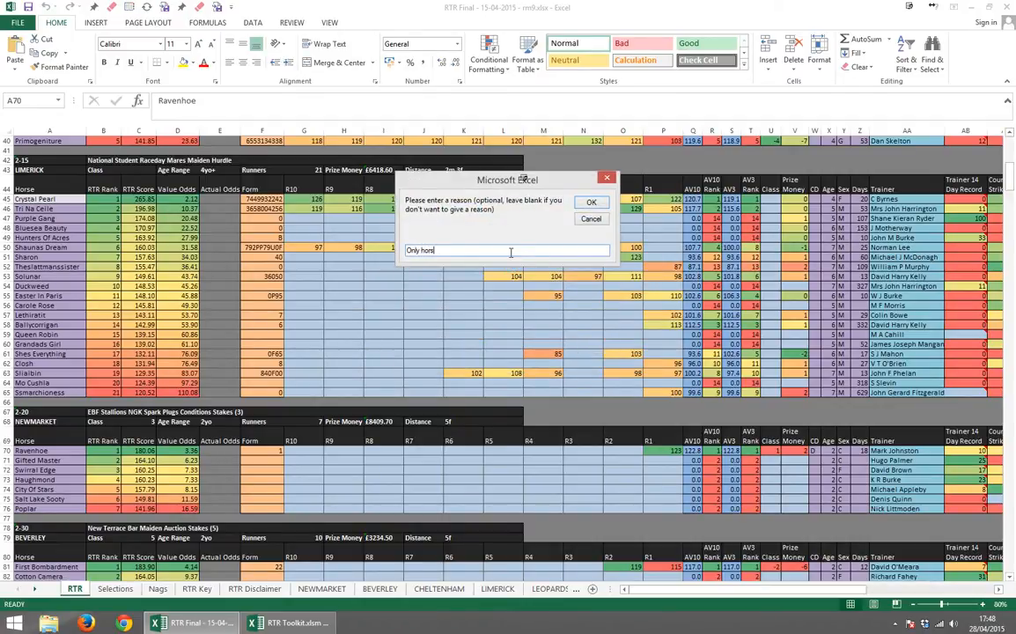
pyautogui.write('e with a run, good win to')
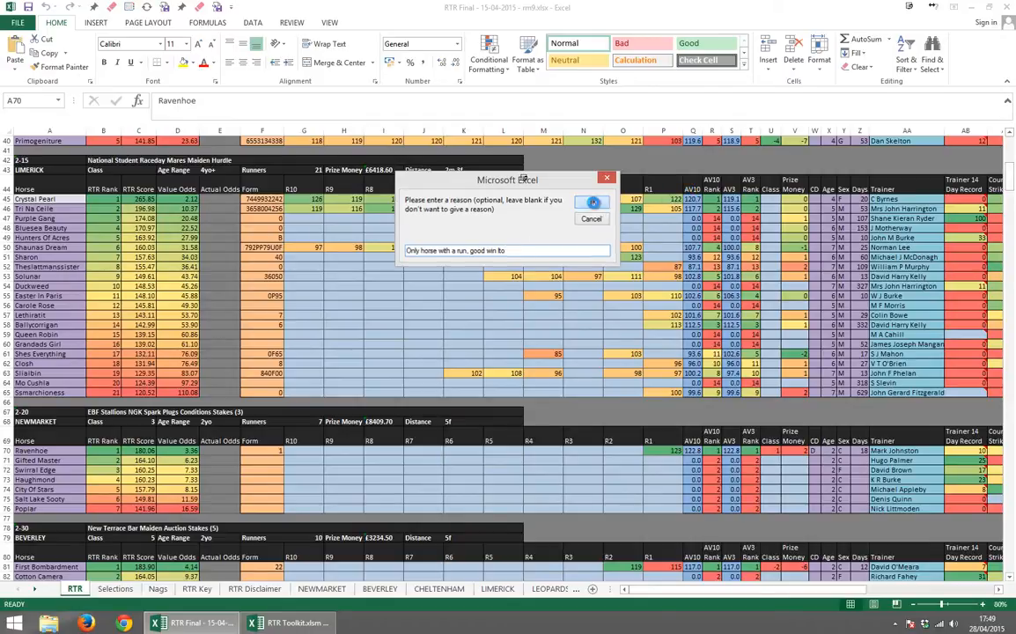
pyautogui.click(592, 202)
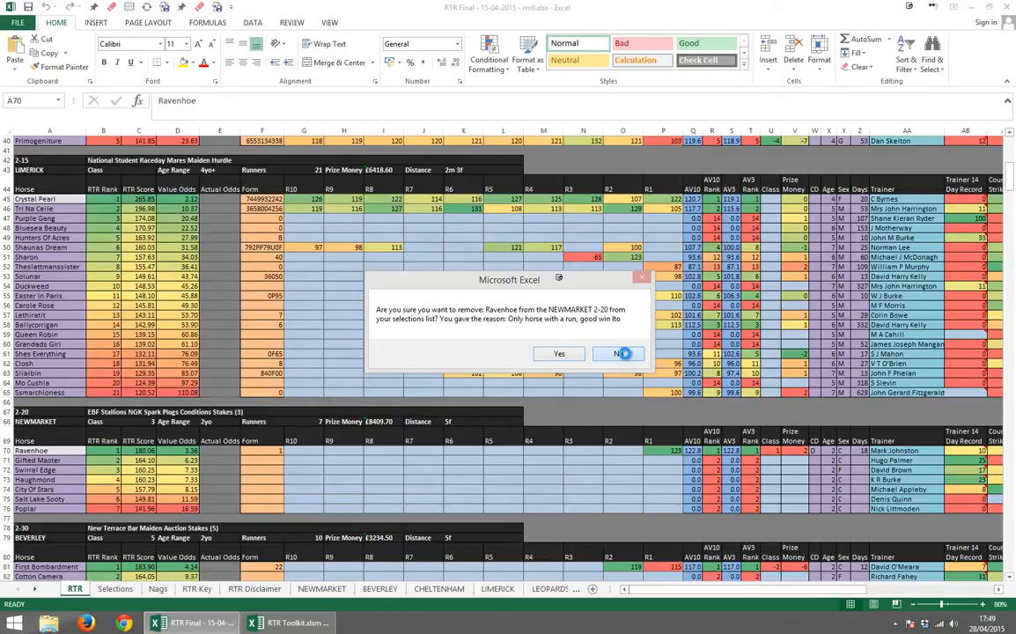
pyautogui.click(619, 353)
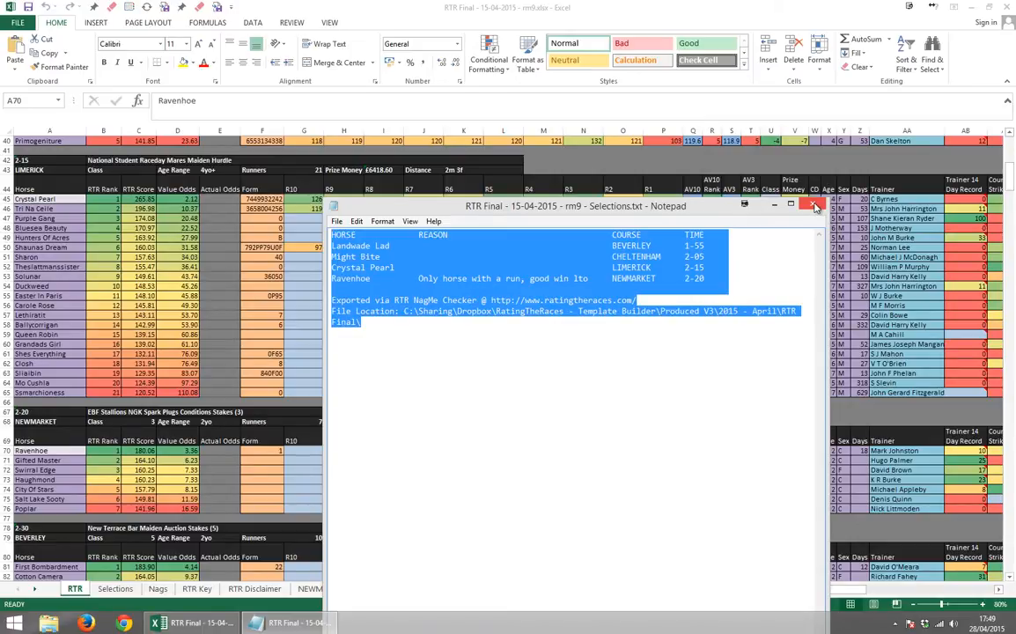
pyautogui.moveTo(813, 206)
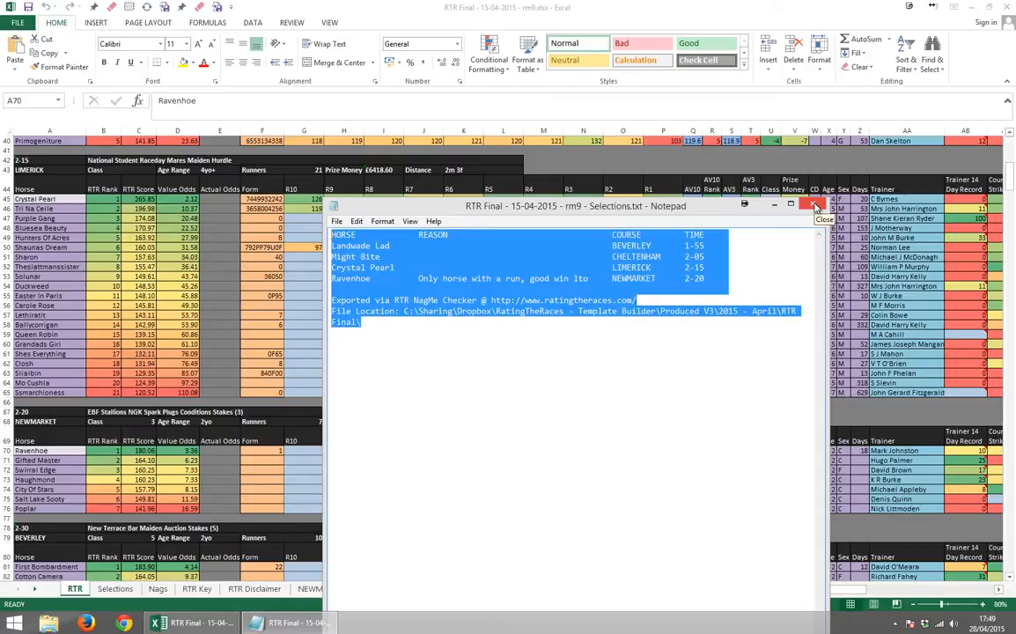
# Close the exported selections file in Notepad and scroll back to the sheet's top races
pyautogui.click(812, 204)
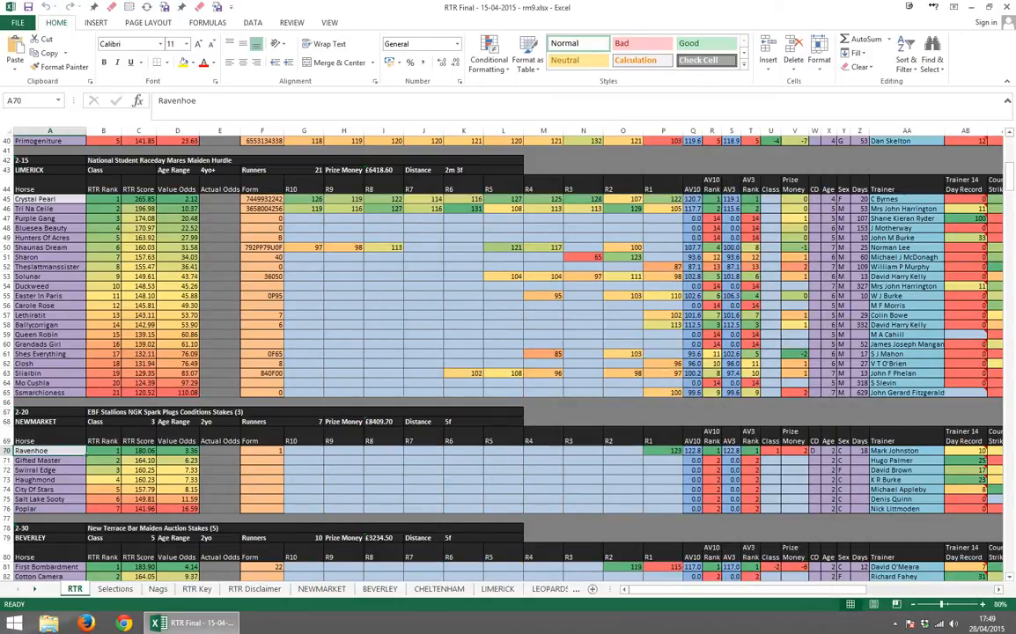
pyautogui.scroll(3)
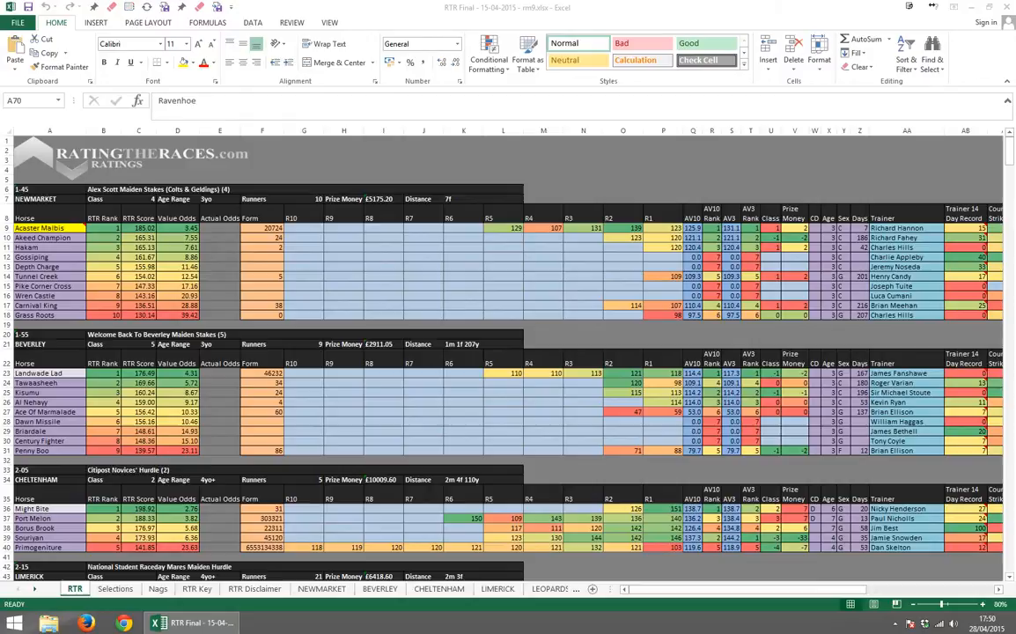